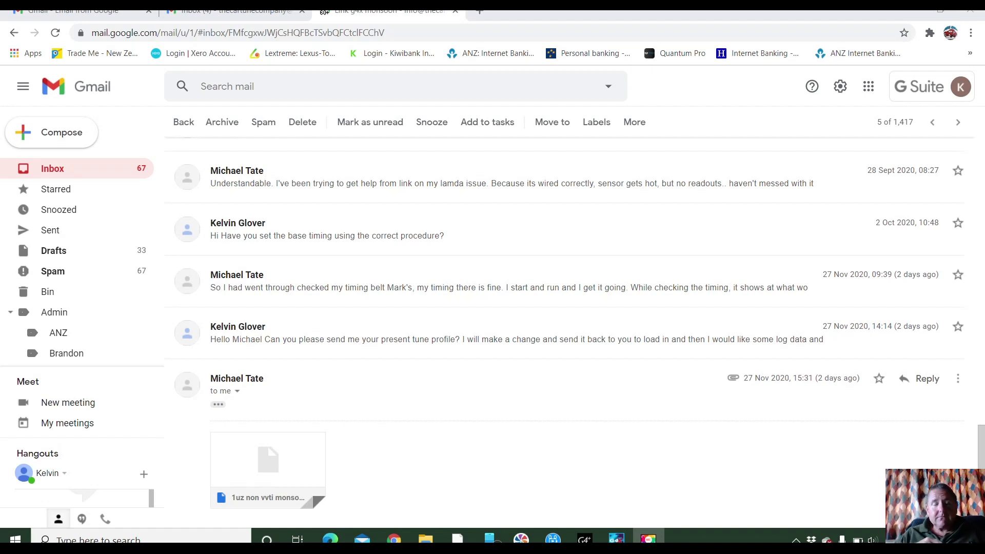
pyautogui.moveTo(860, 499)
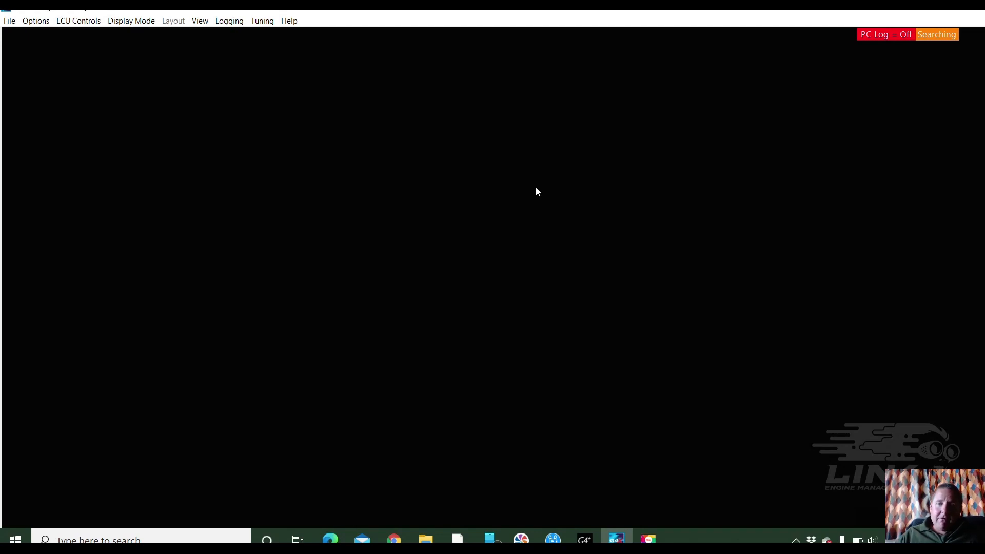
pyautogui.moveTo(536, 360)
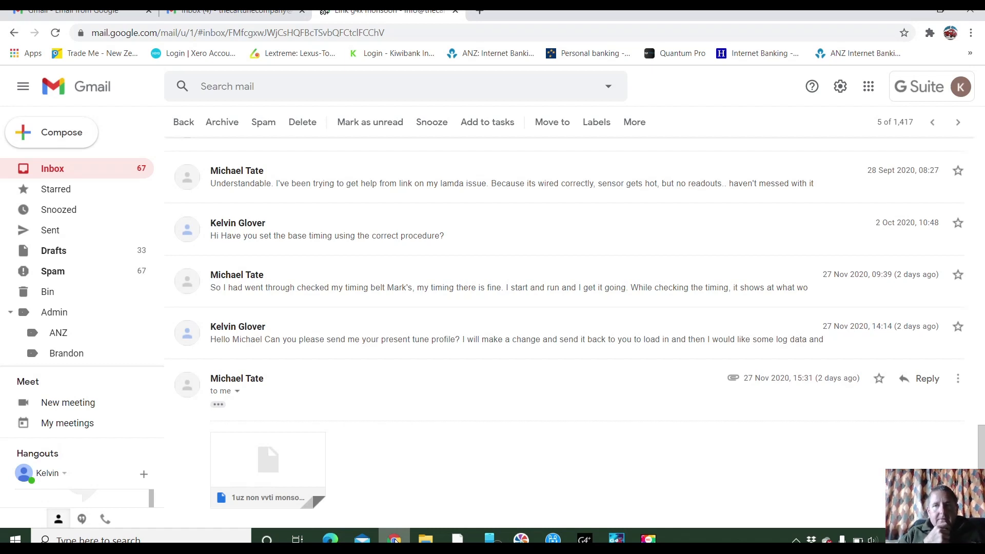
pyautogui.moveTo(343, 187)
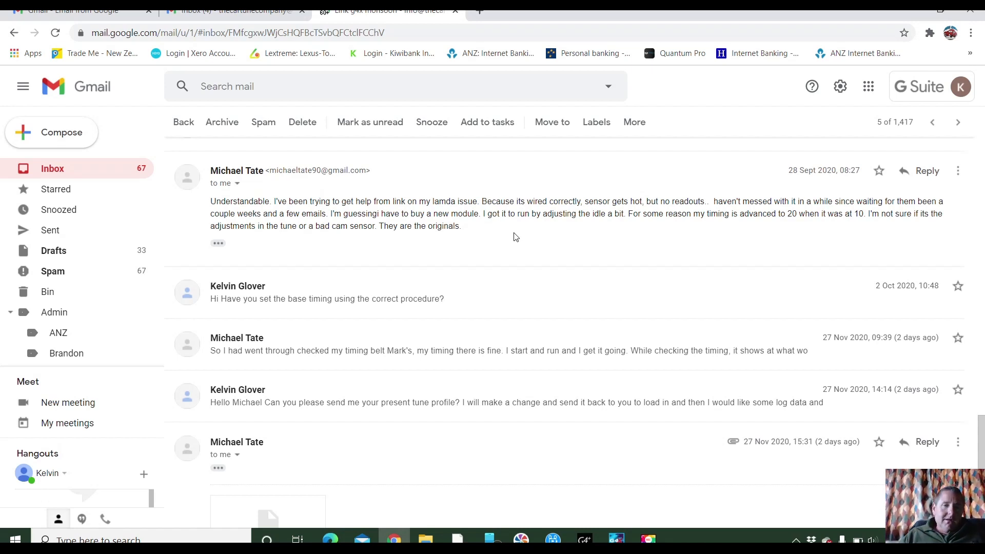
pyautogui.moveTo(365, 277)
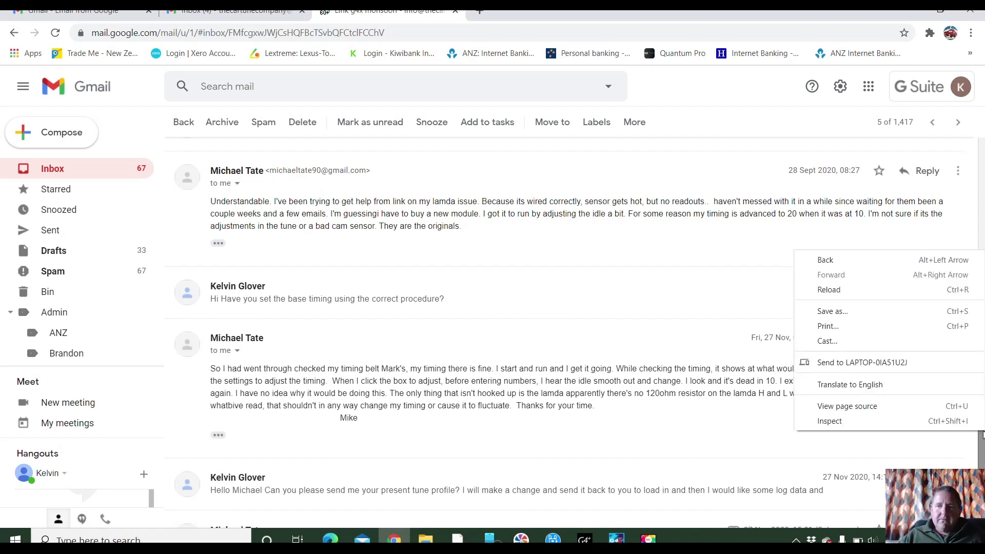
# Step: Dismiss the stray browser menu and scroll down to the 27 Nov 14:14 reply
pyautogui.click(931, 449)
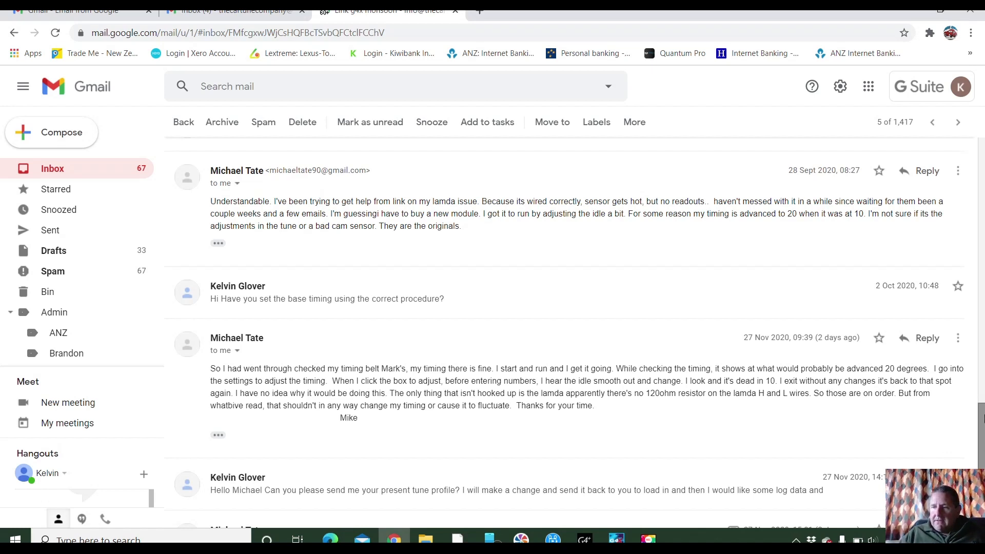
pyautogui.scroll(-3)
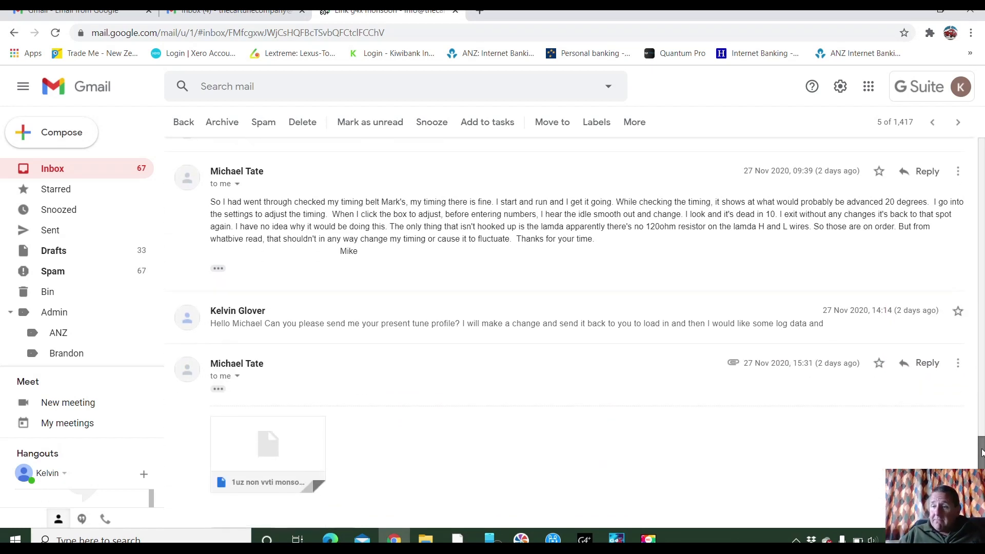
pyautogui.scroll(-3)
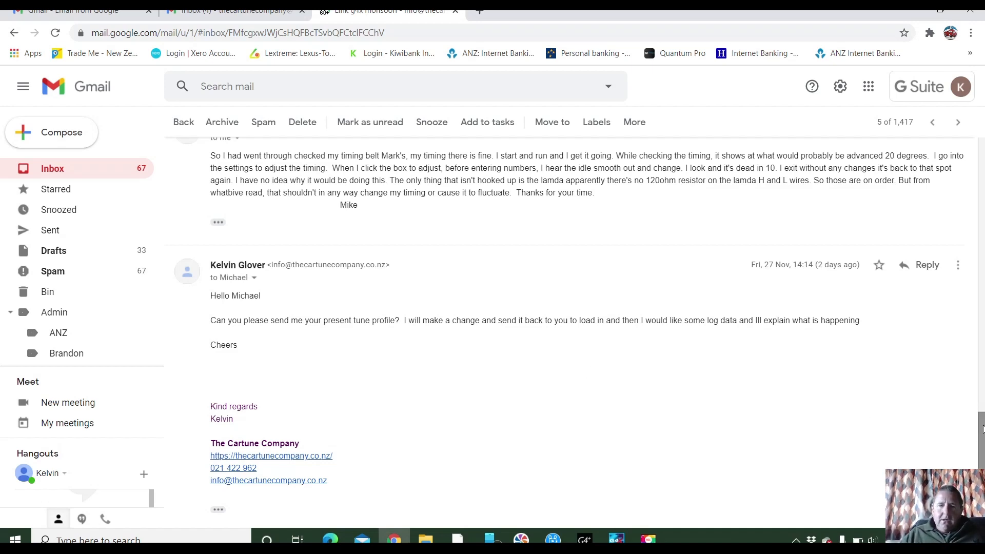
# Step: Download the attached 1uz non vvti monsoon x running.pclx and switch to PCLink G4X
pyautogui.scroll(-3)
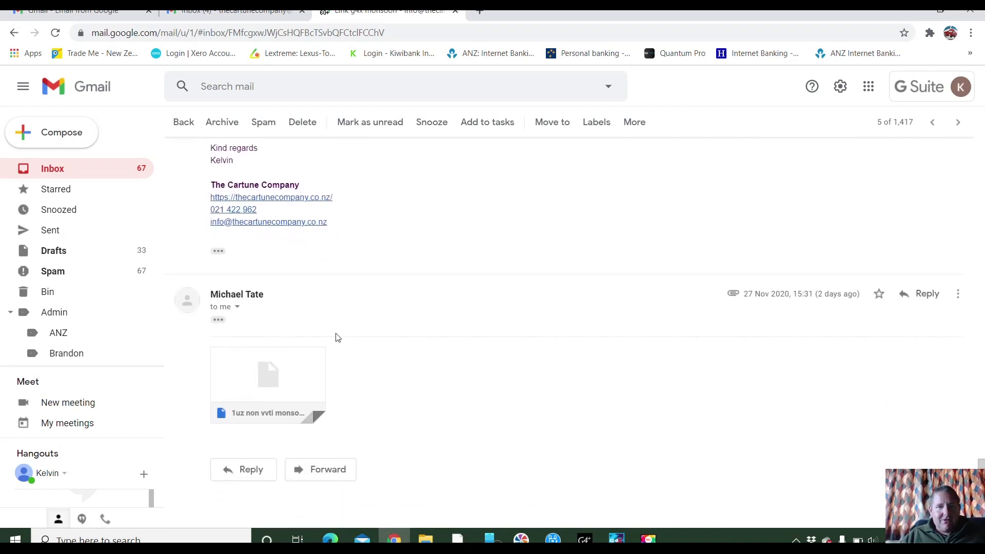
pyautogui.moveTo(282, 380)
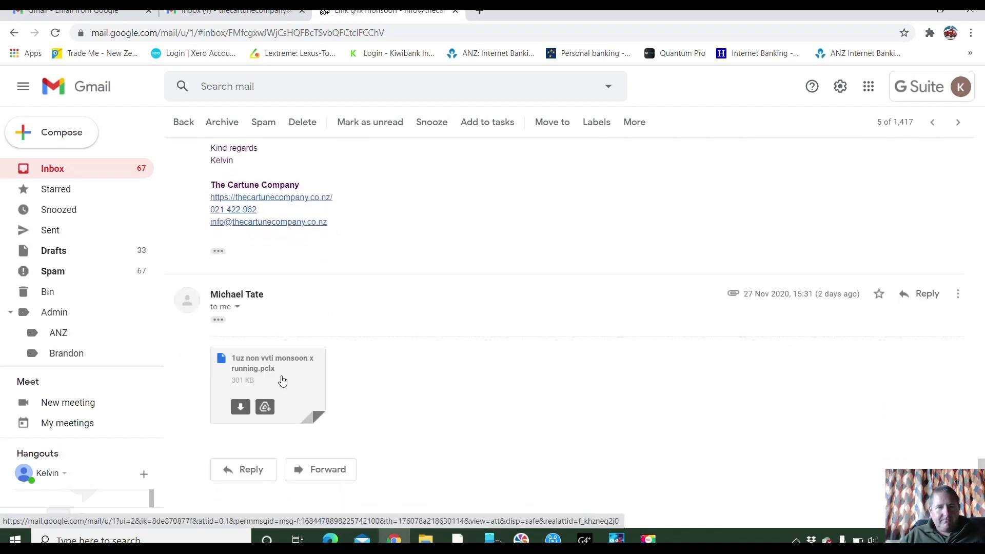
pyautogui.click(266, 363)
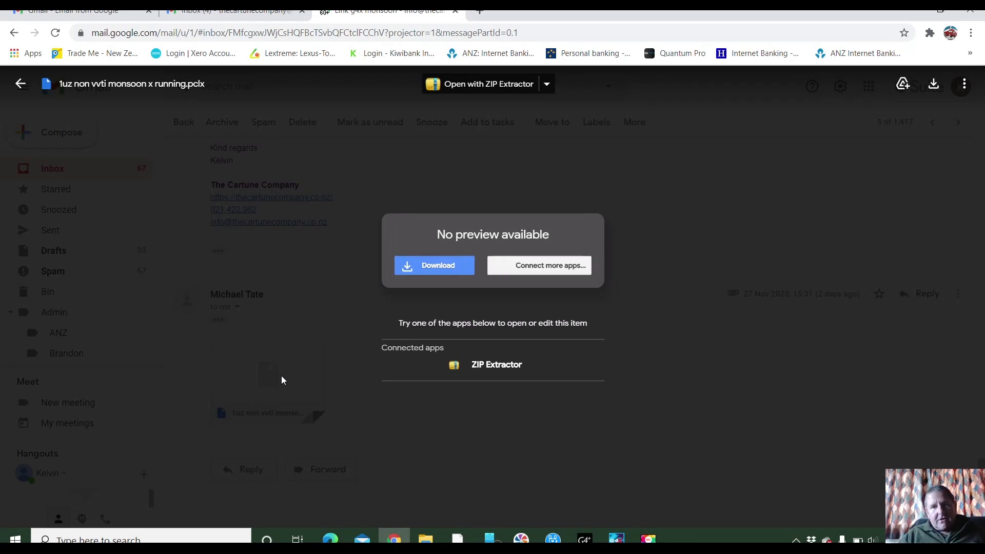
pyautogui.moveTo(438, 264)
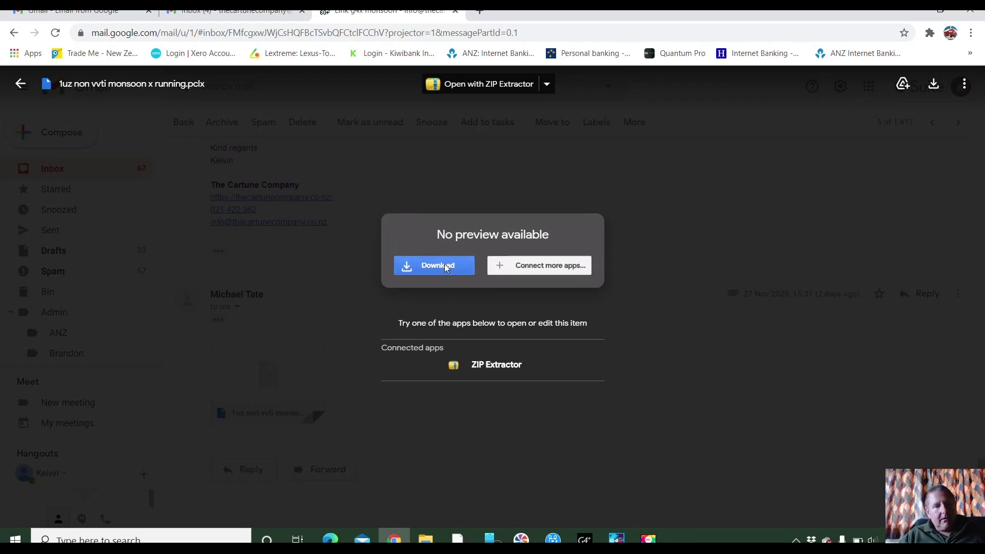
pyautogui.click(433, 265)
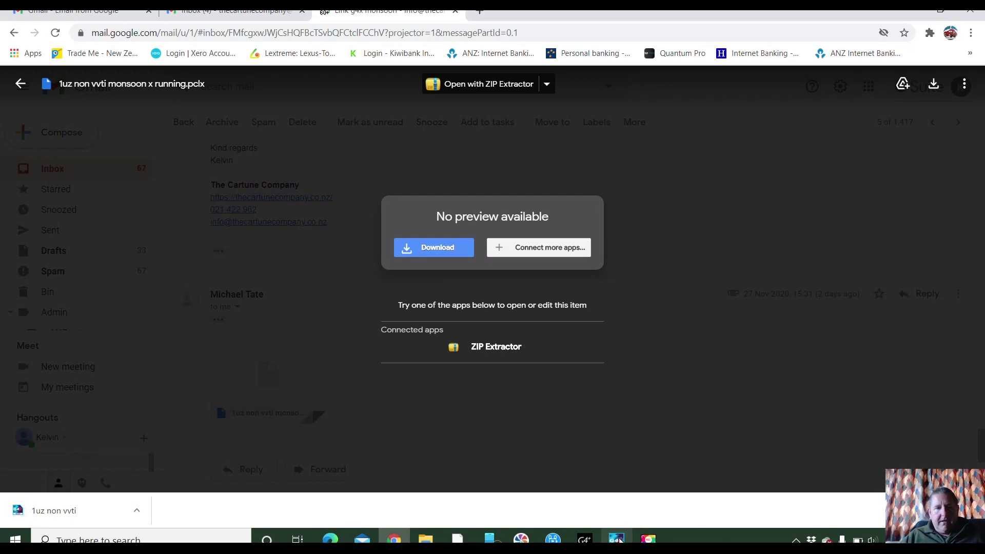
pyautogui.click(615, 539)
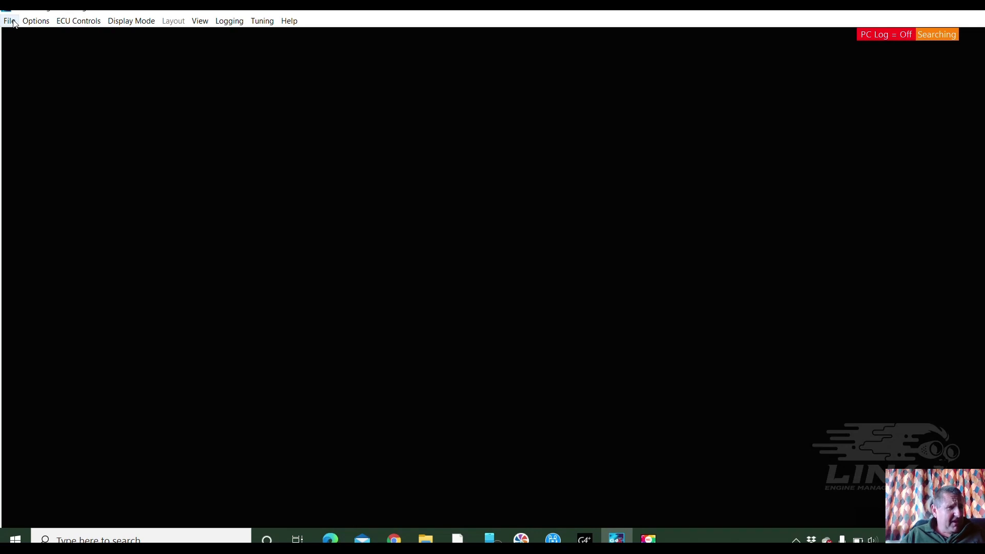
# Step: Load 1uz non vvti monsoon x running from Downloads via File > Open
pyautogui.click(9, 21)
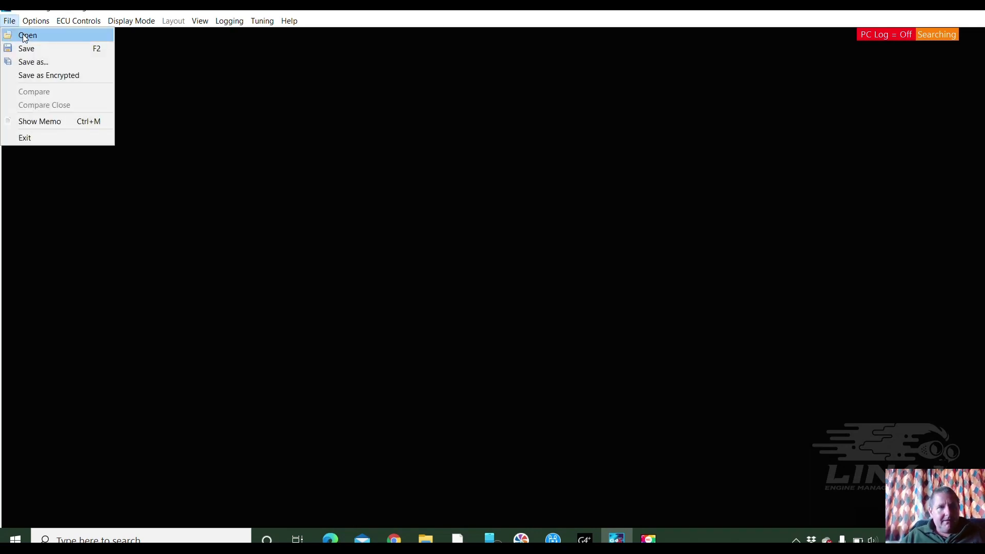
pyautogui.click(26, 34)
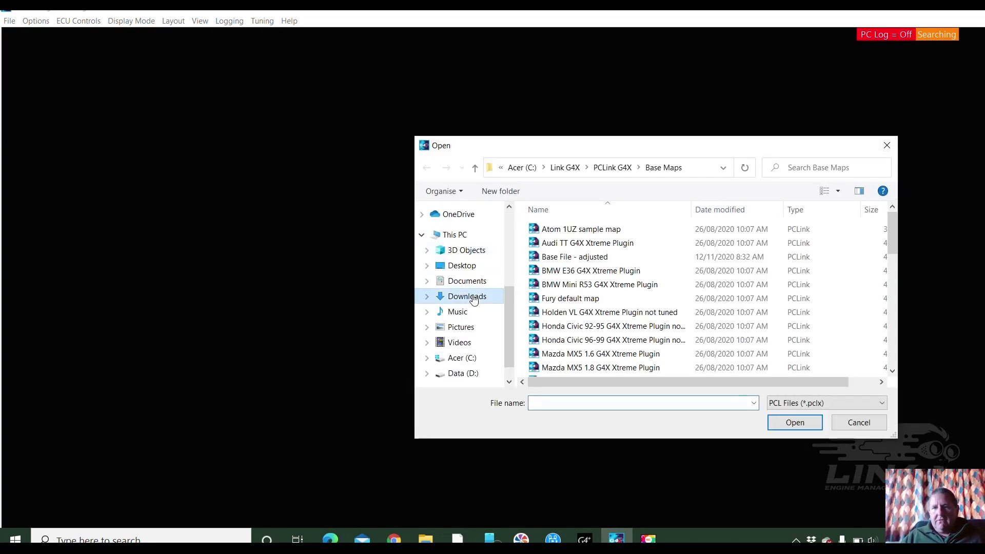
pyautogui.click(467, 295)
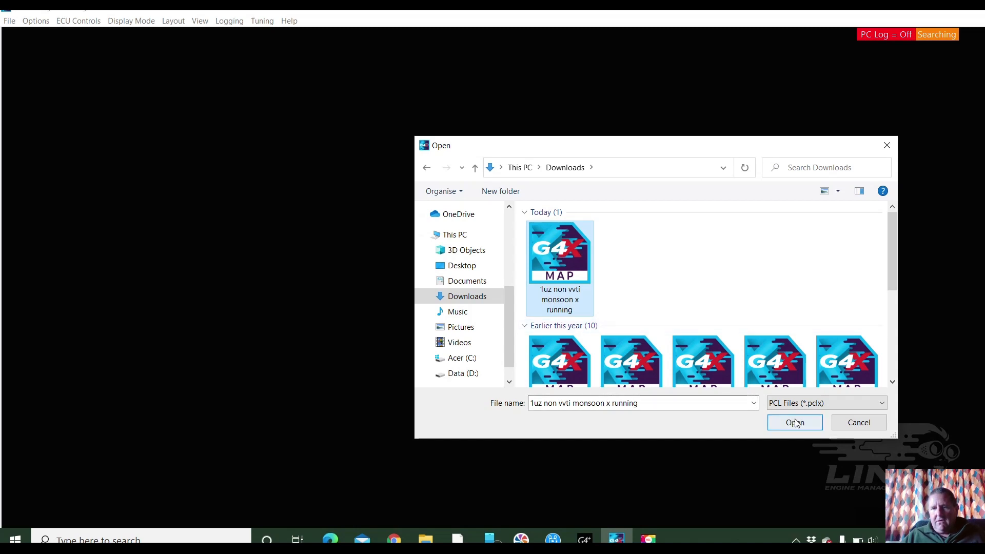
pyautogui.click(793, 422)
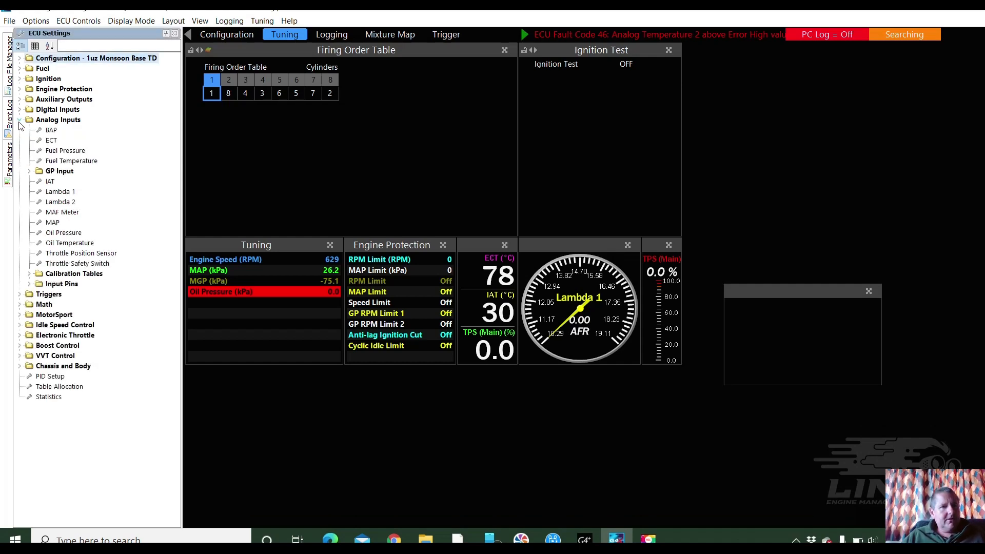
pyautogui.moveTo(29, 286)
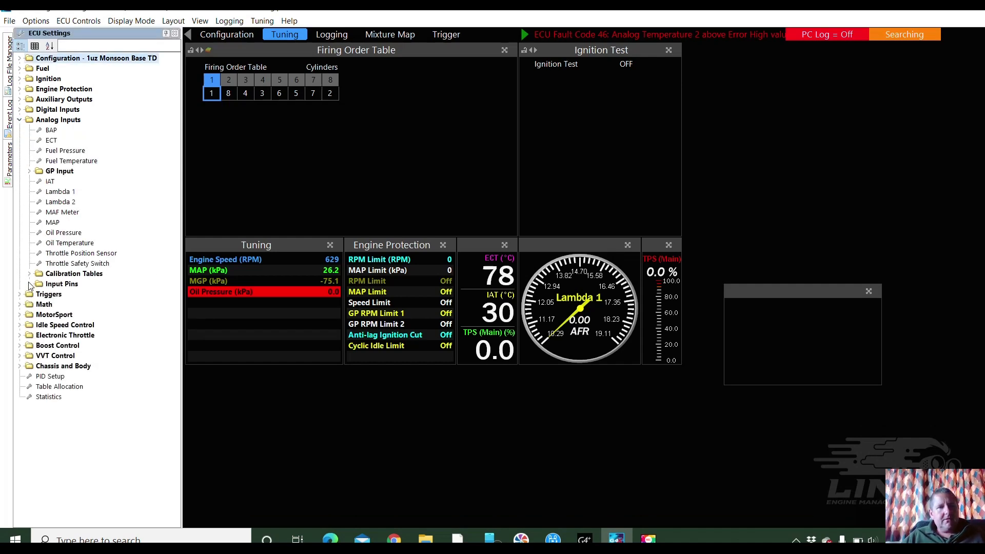
# Step: Expand Analog Inputs Input Pins to show Analog Temperature 1 as ECT and 2 as IAT
pyautogui.click(29, 283)
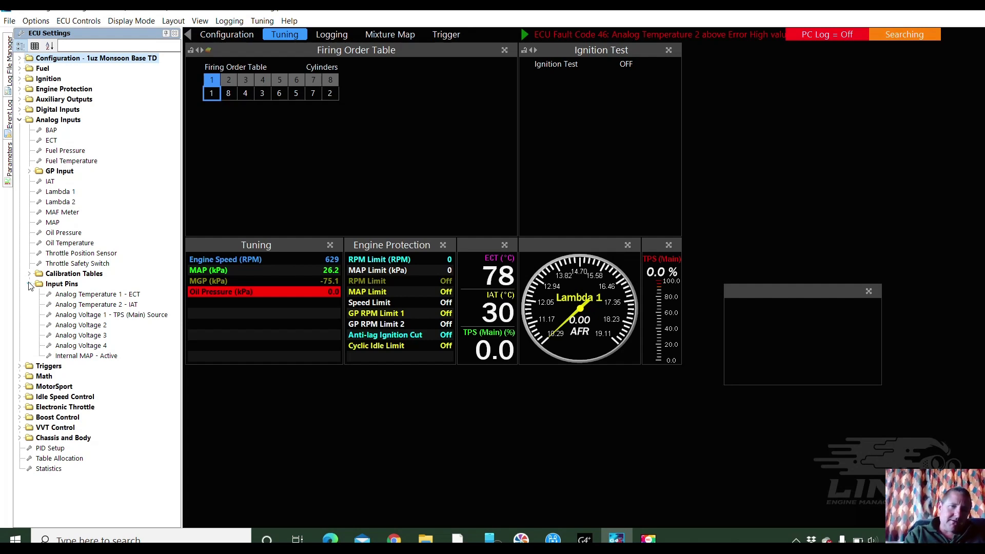
pyautogui.moveTo(80, 355)
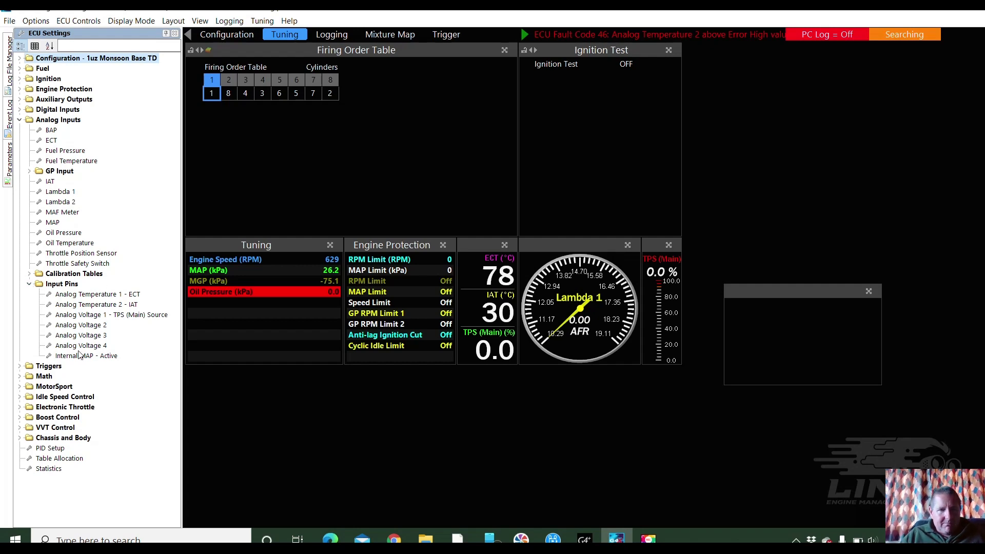
pyautogui.moveTo(107, 293)
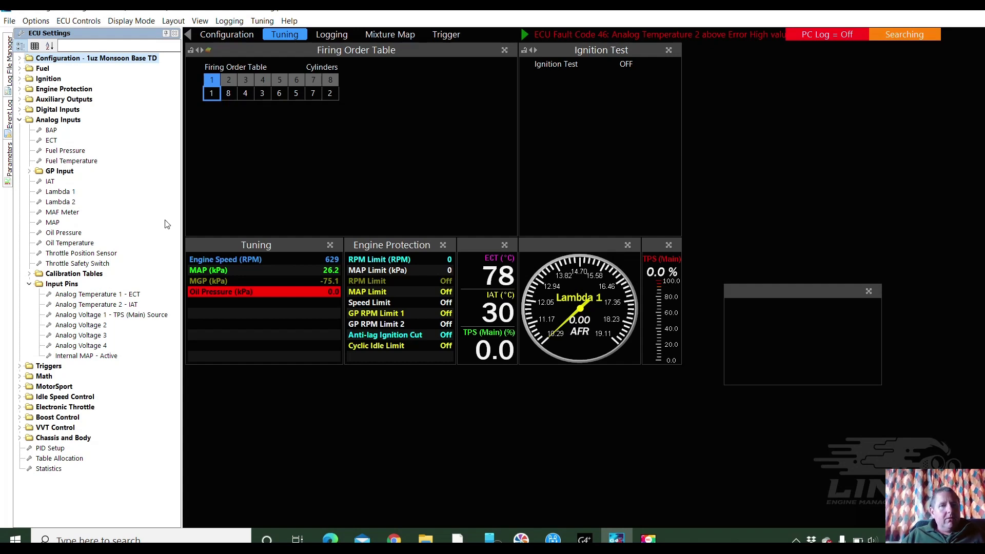
pyautogui.moveTo(256, 176)
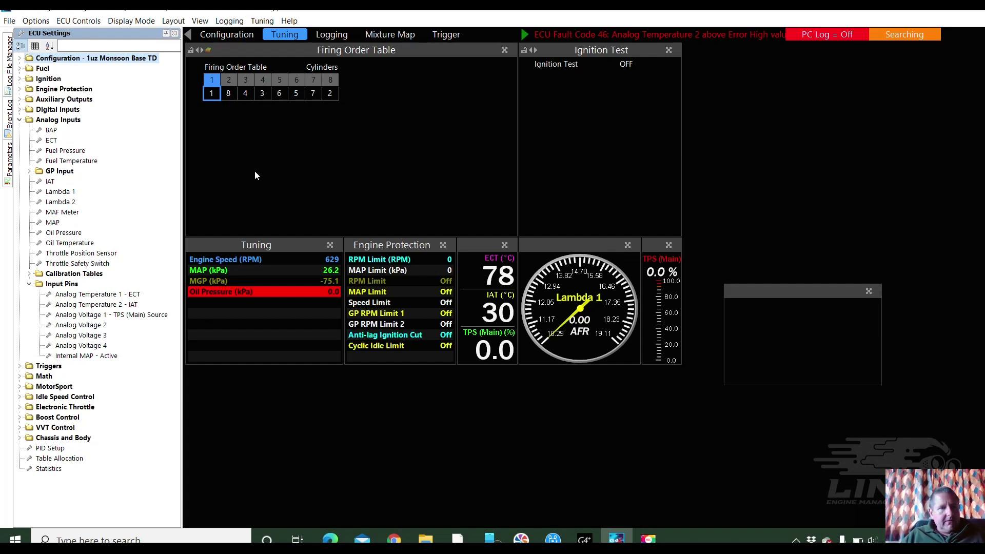
pyautogui.moveTo(19, 372)
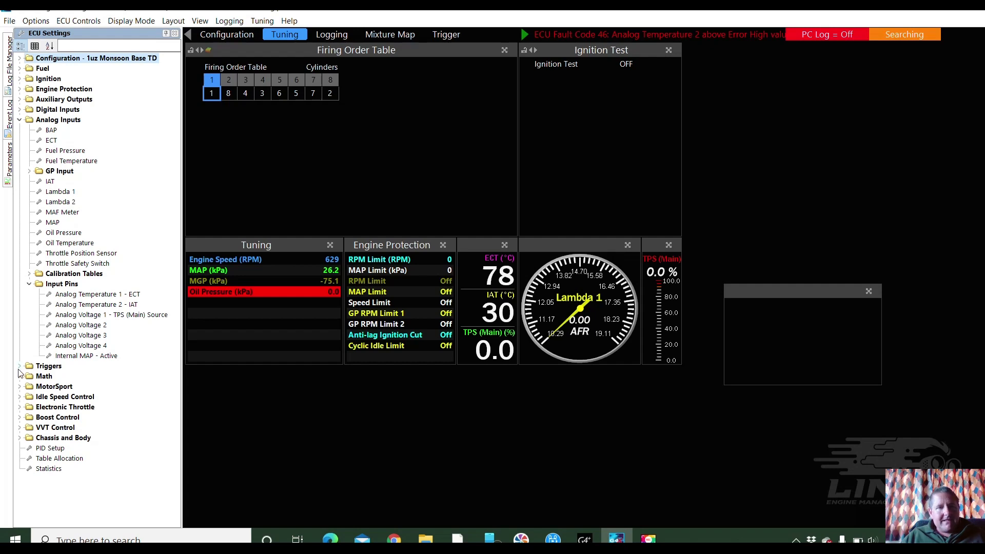
# Step: Show Triggers Calibrate with Trigger Offset 355.0 and Ref. Timing 10.0, starting Set Base Timing
pyautogui.click(21, 366)
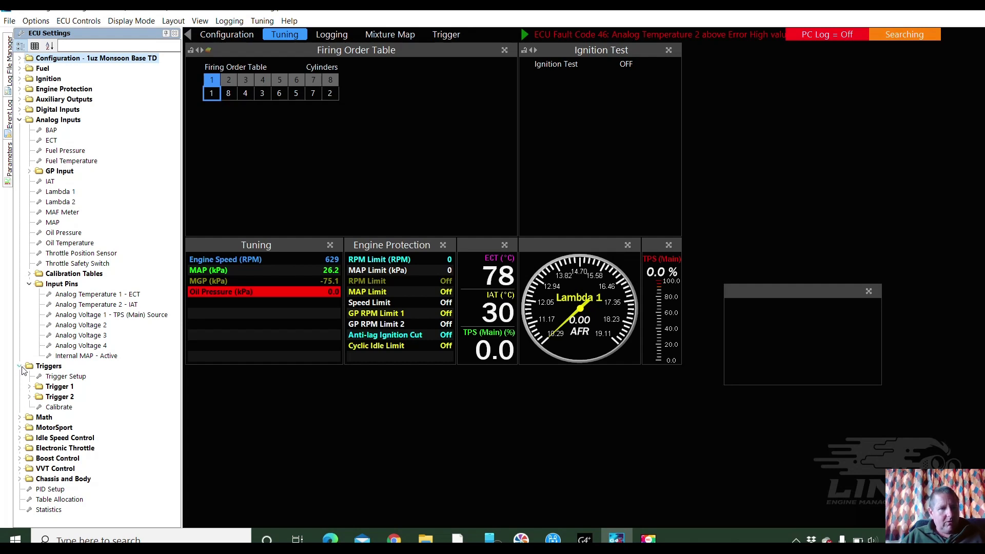
pyautogui.click(20, 365)
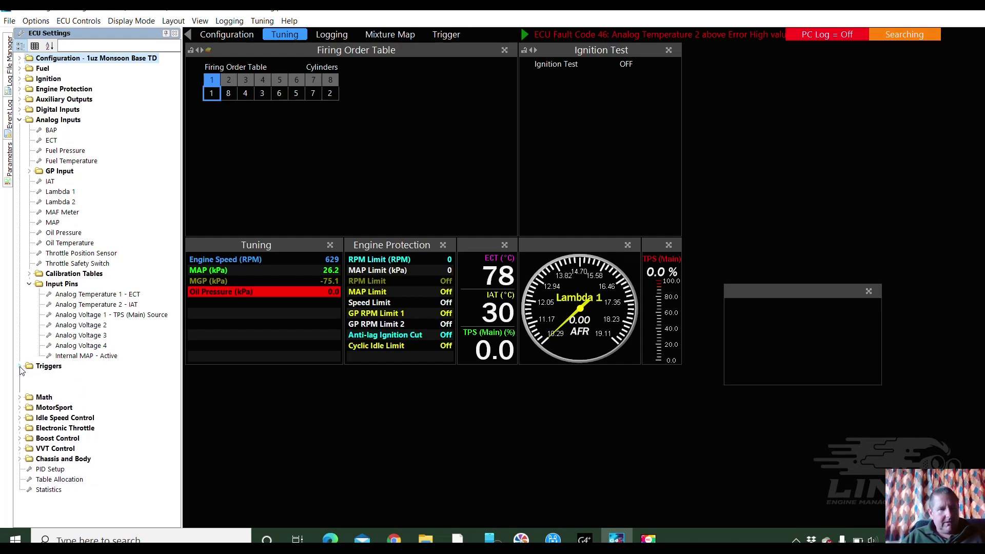
pyautogui.click(21, 366)
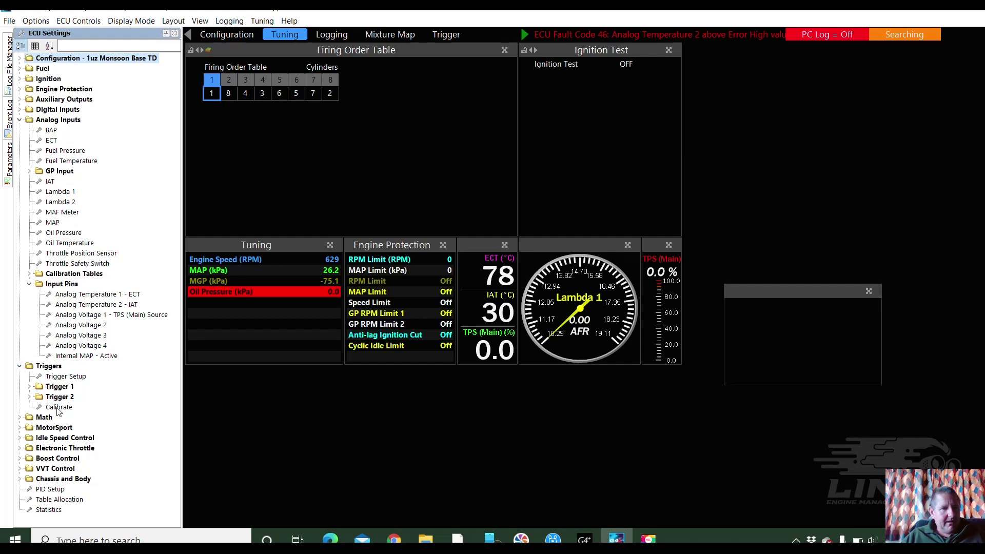
pyautogui.click(58, 406)
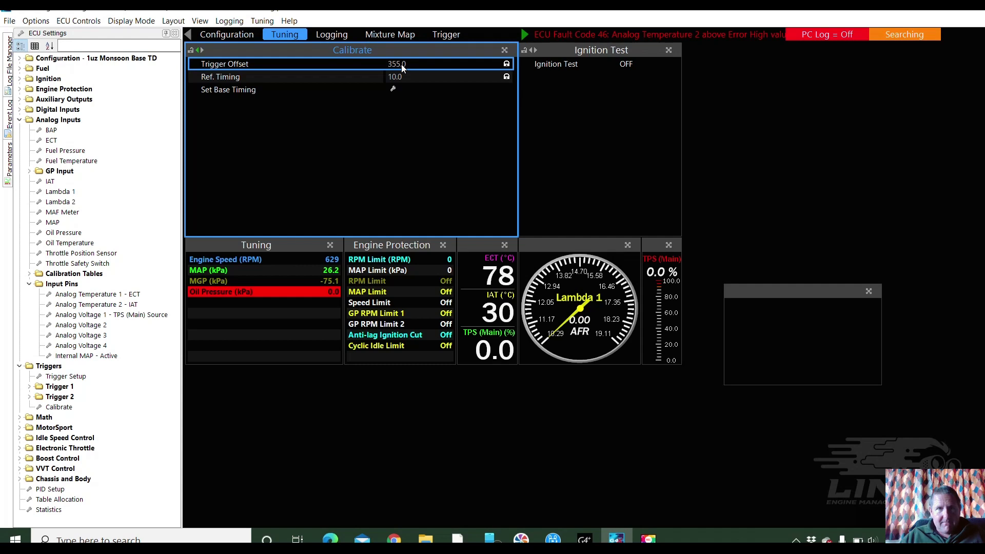
pyautogui.moveTo(396, 80)
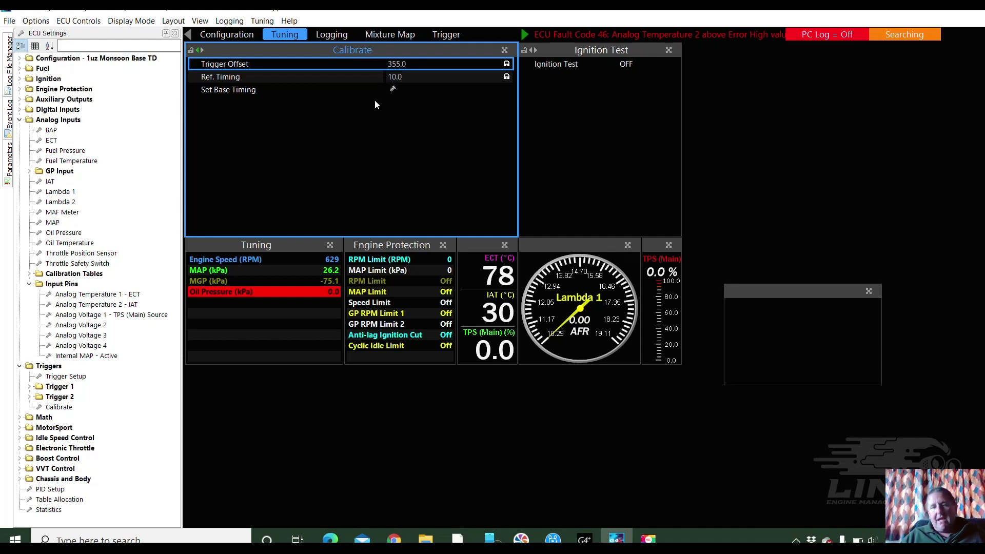
pyautogui.moveTo(401, 94)
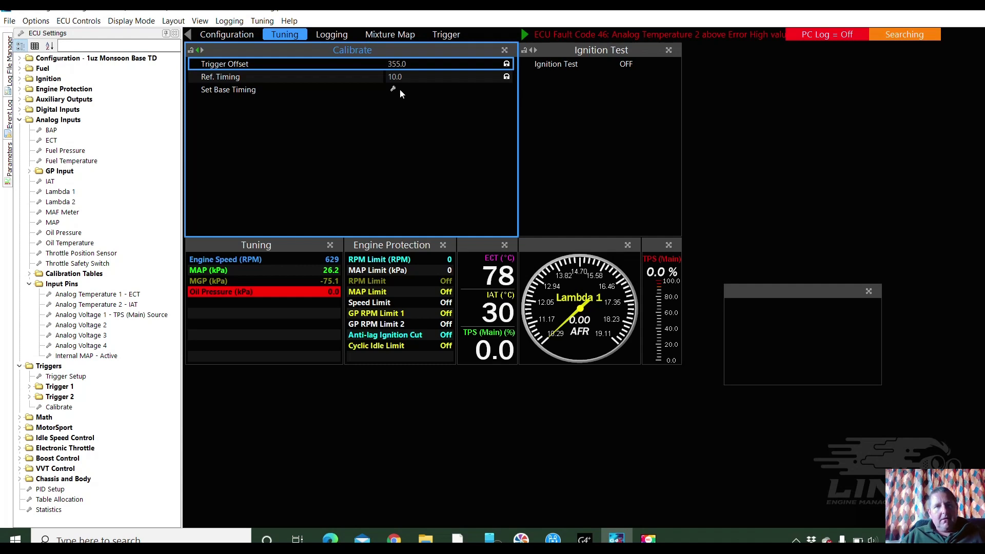
pyautogui.click(228, 89)
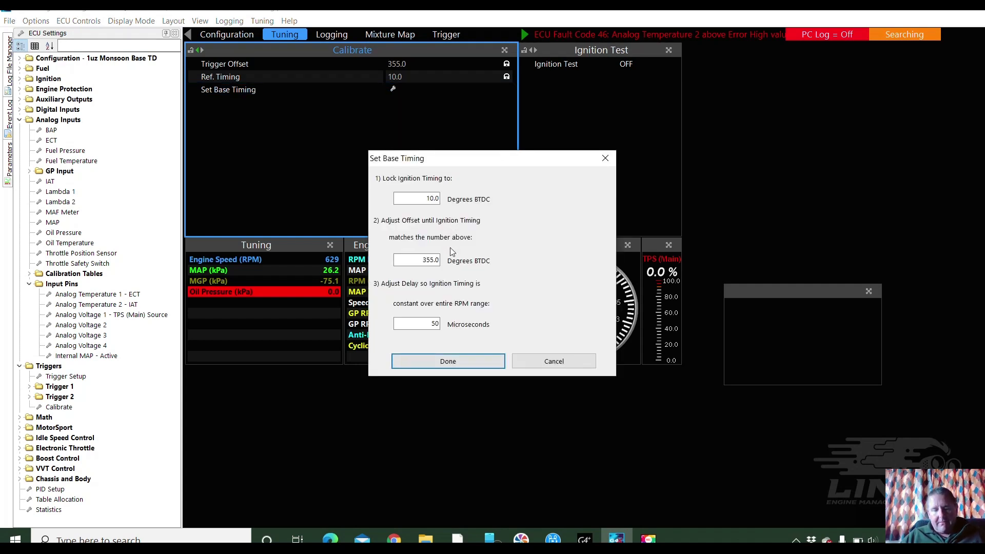
pyautogui.moveTo(440, 293)
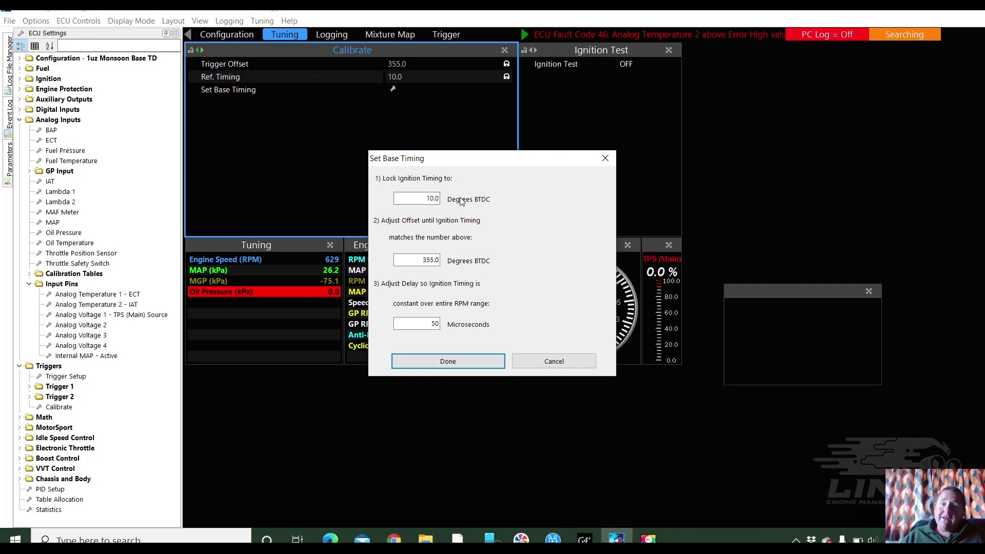
# Step: Try offset 350.0, restore 355.0, finish Set Base Timing with Done and expand Ignition
pyautogui.click(416, 259)
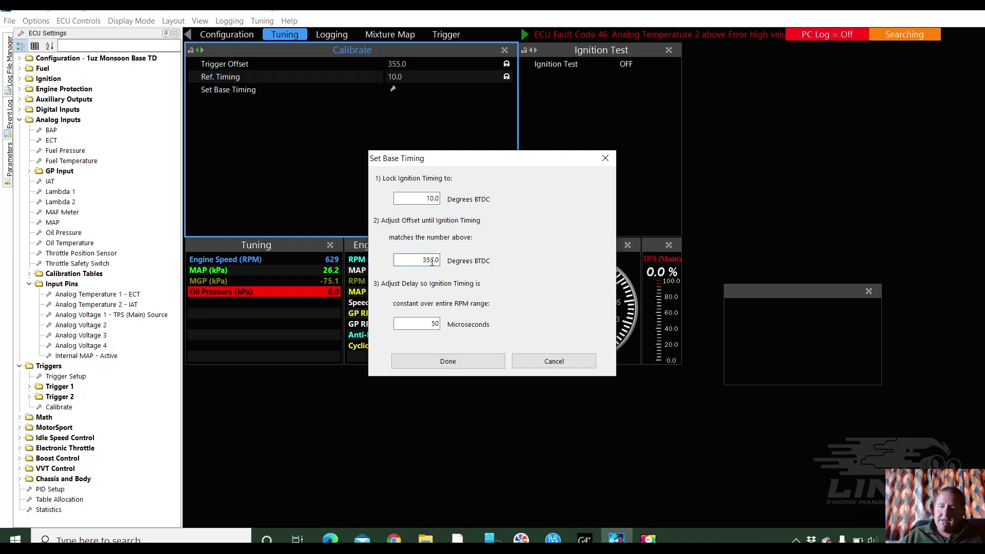
pyautogui.write('350.0')
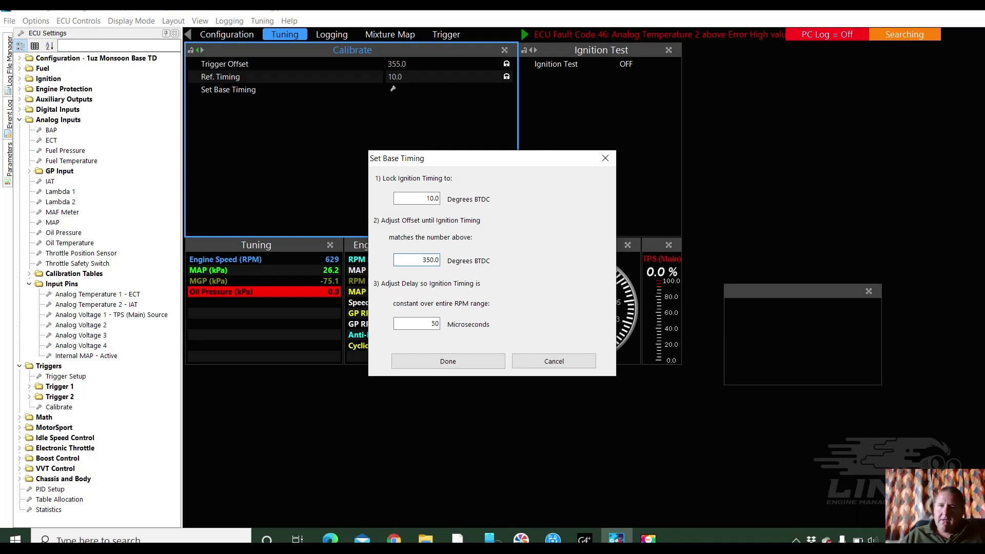
pyautogui.tripleClick(416, 259)
pyautogui.write('355')
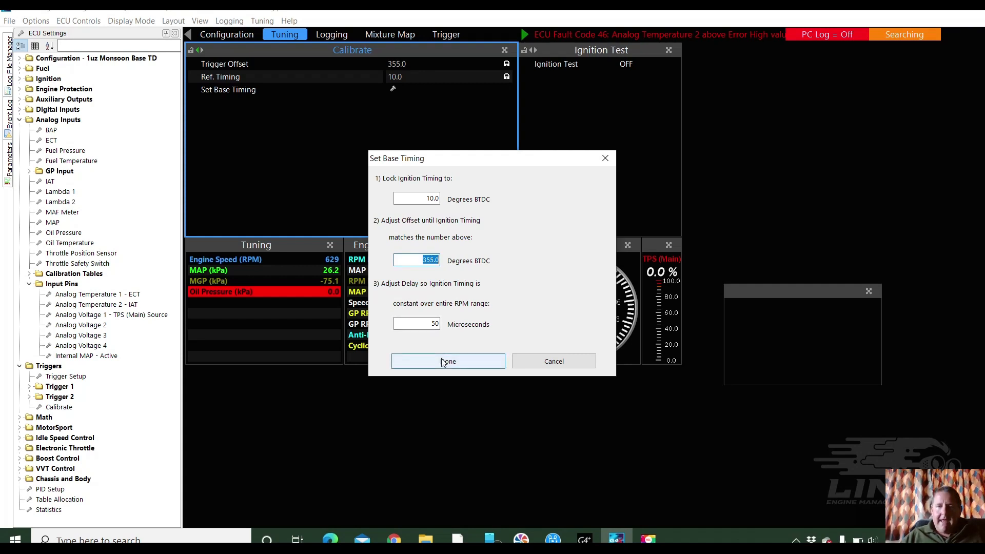
pyautogui.click(447, 361)
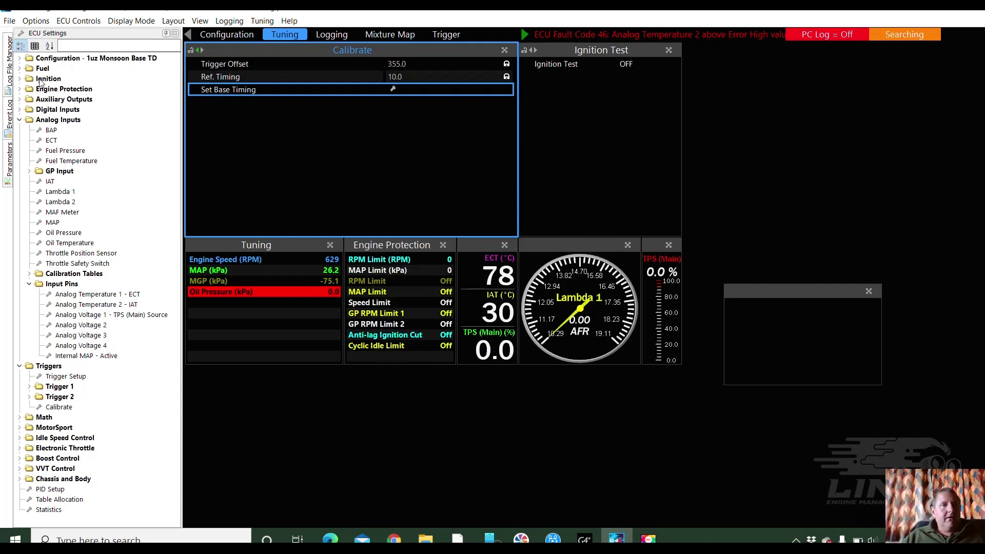
pyautogui.click(48, 78)
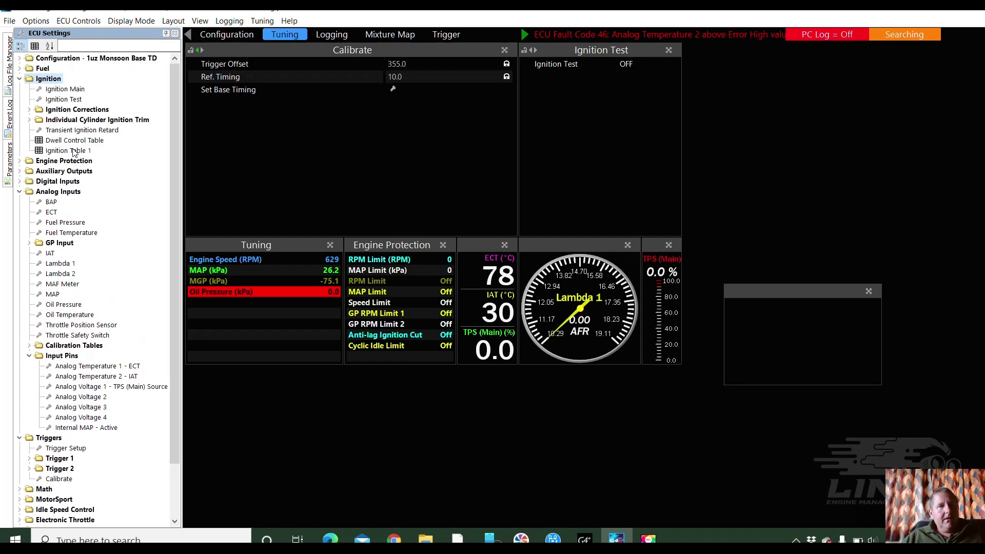
# Step: Show Ignition Table 1 timing values across MAP and engine speed
pyautogui.click(68, 150)
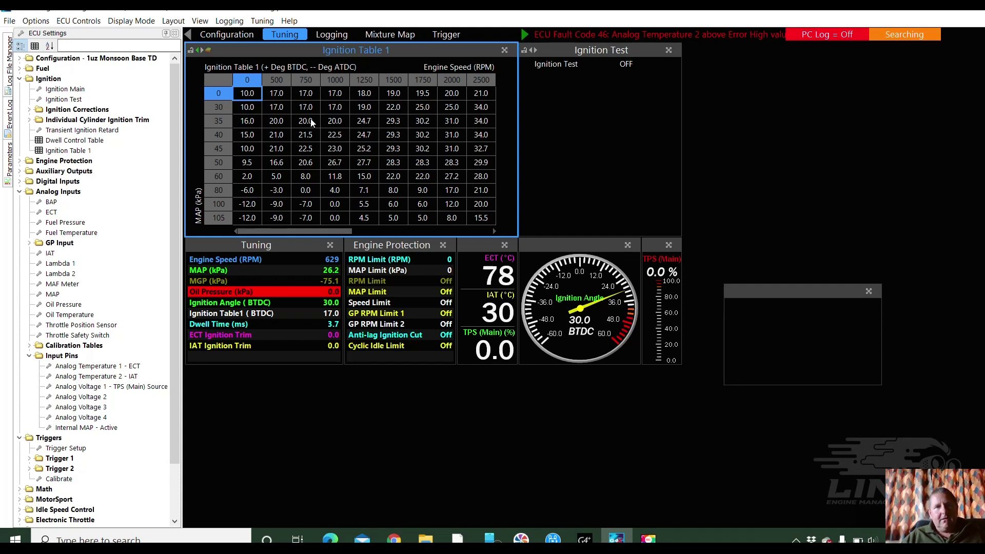
pyautogui.moveTo(337, 113)
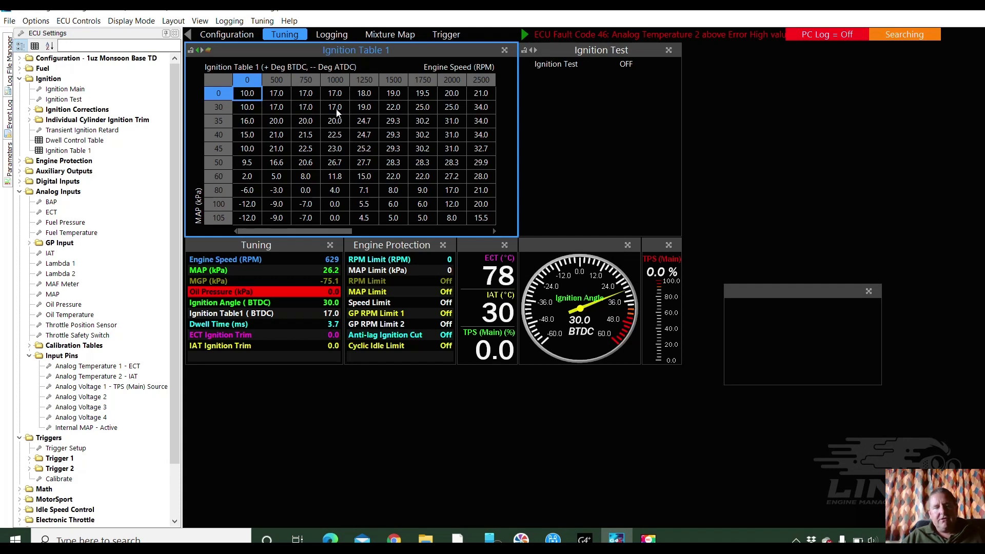
pyautogui.moveTo(346, 121)
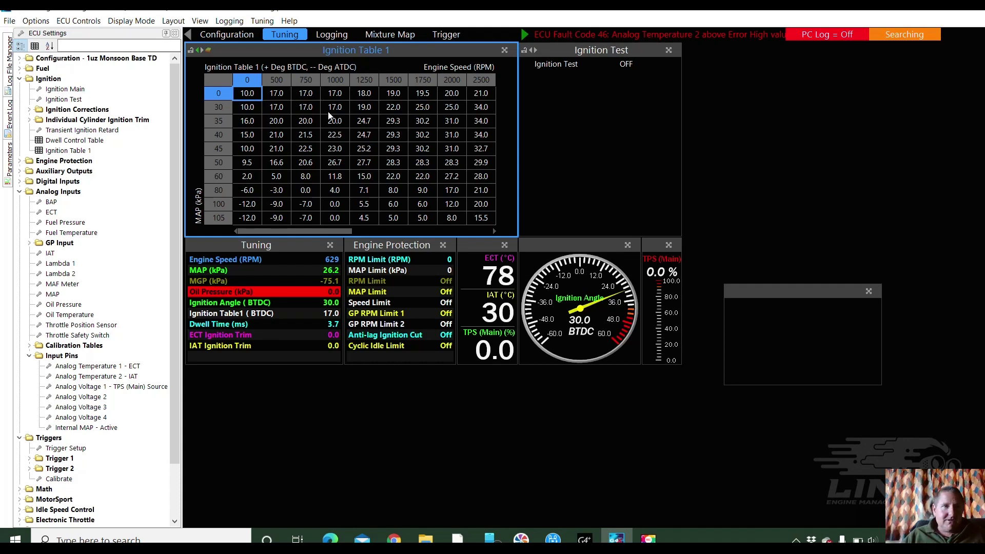
pyautogui.moveTo(116, 139)
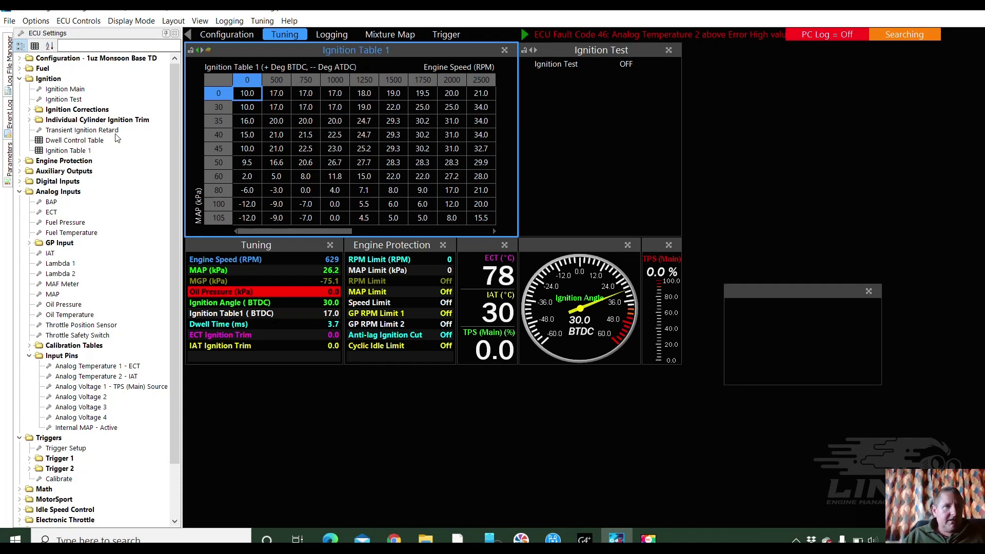
pyautogui.moveTo(30, 114)
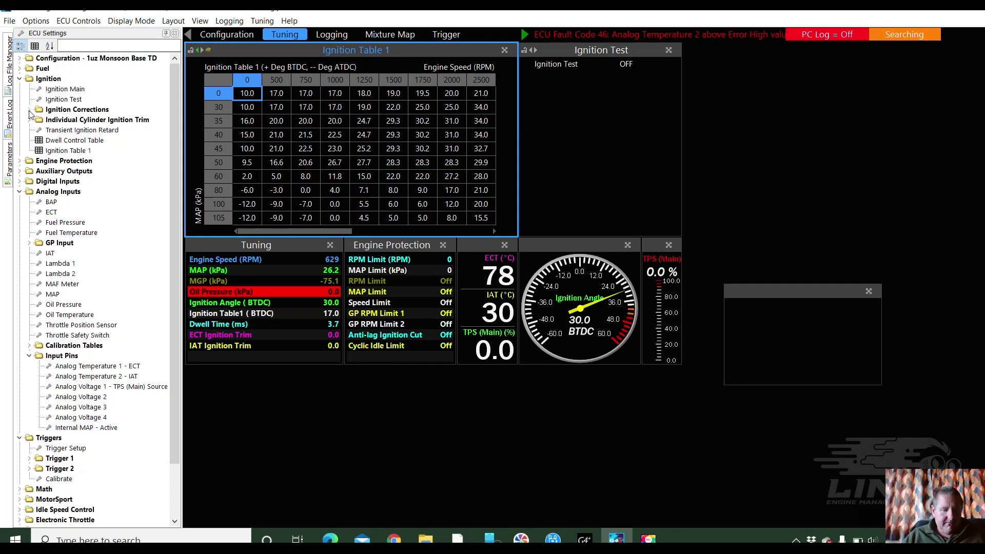
# Step: Review ECT and IAT Ignition Trim settings under Ignition Corrections, both modes off
pyautogui.click(38, 108)
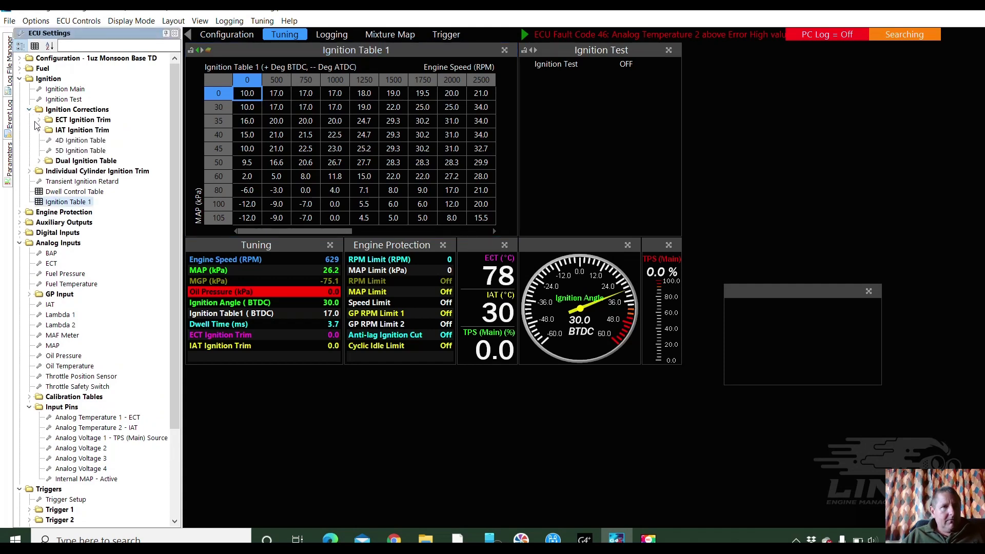
pyautogui.click(40, 119)
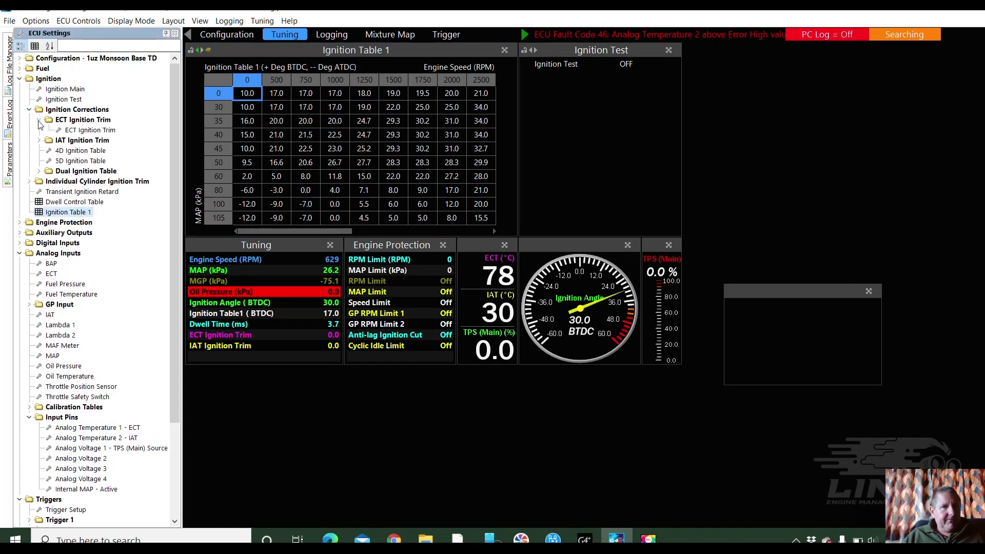
pyautogui.click(90, 131)
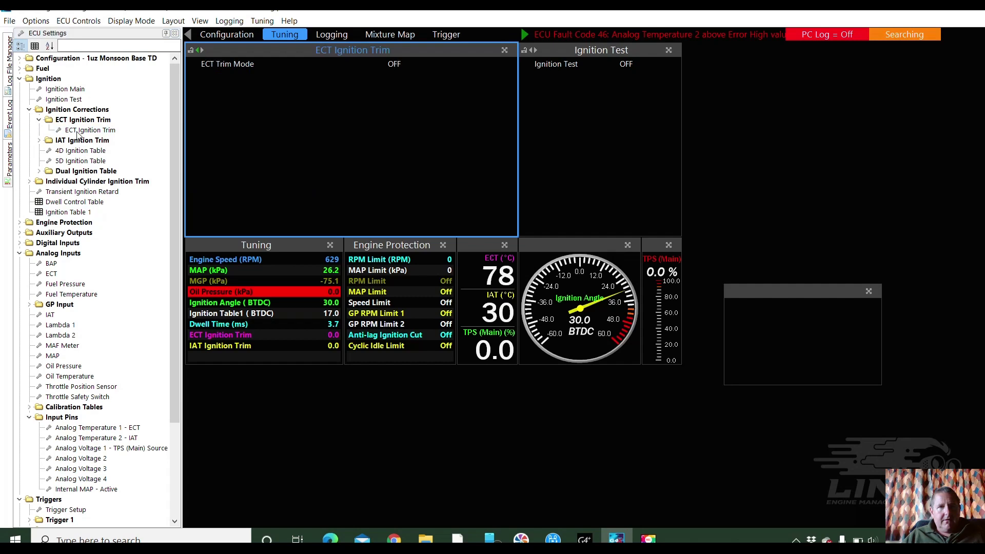
pyautogui.moveTo(39, 124)
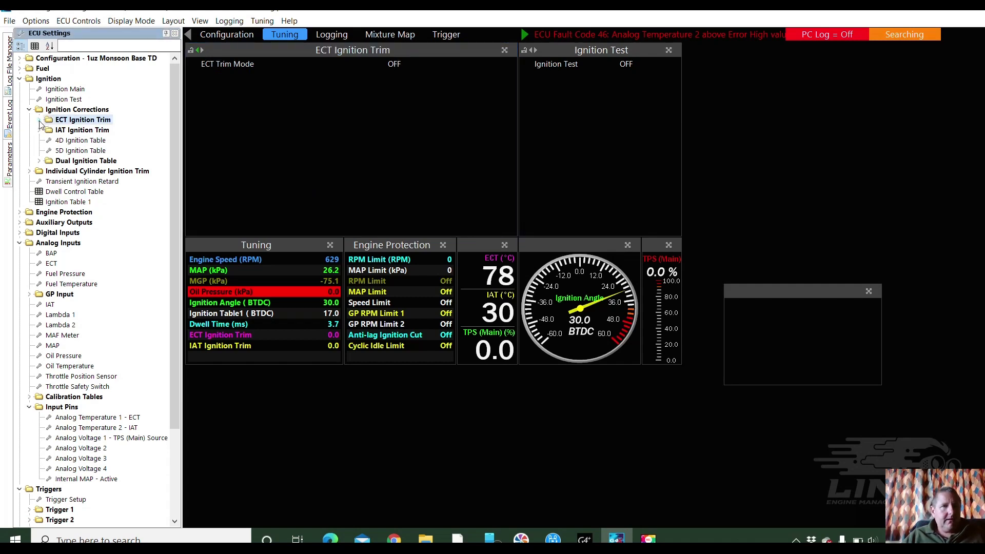
pyautogui.click(47, 131)
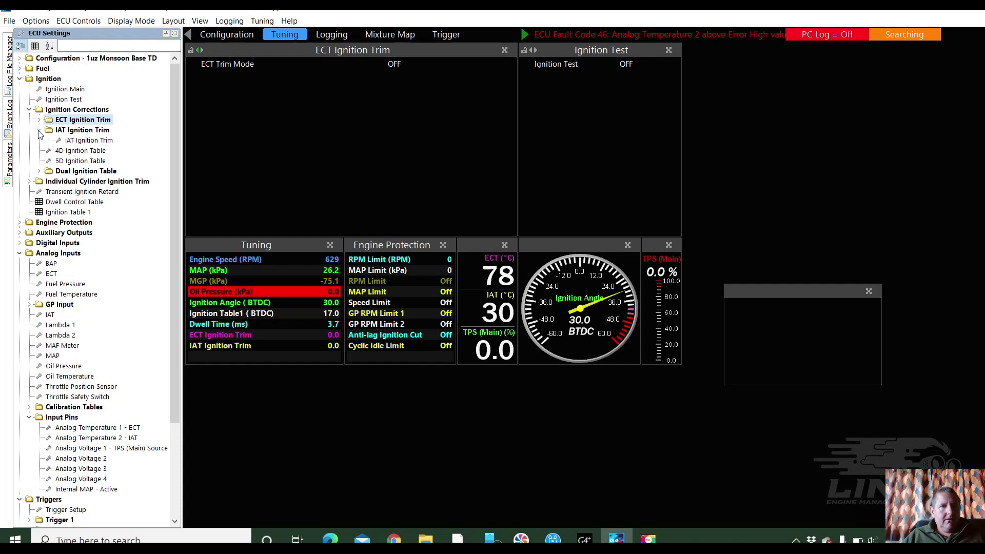
pyautogui.click(88, 140)
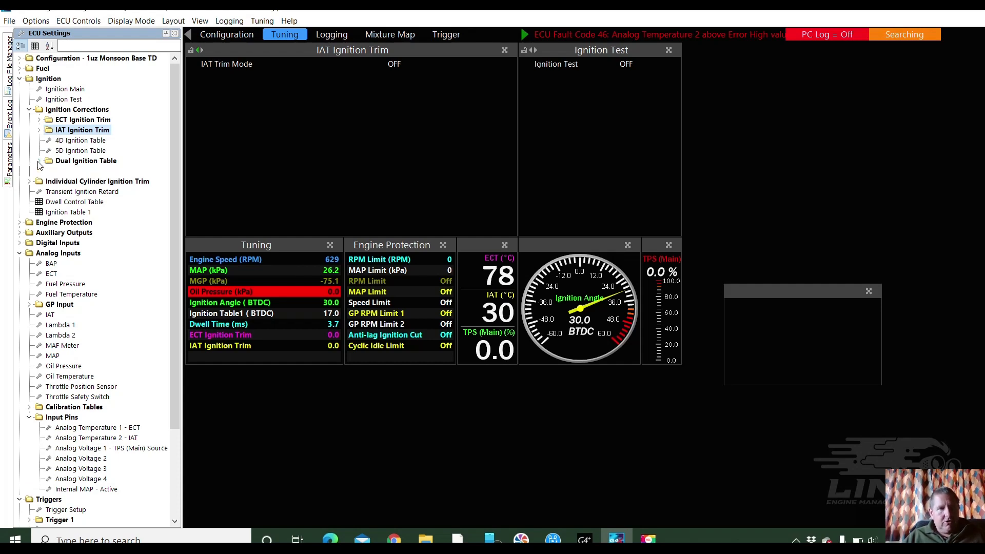
# Step: Show the Dual Ignition Table settings with Dual Table Mode off
pyautogui.click(39, 160)
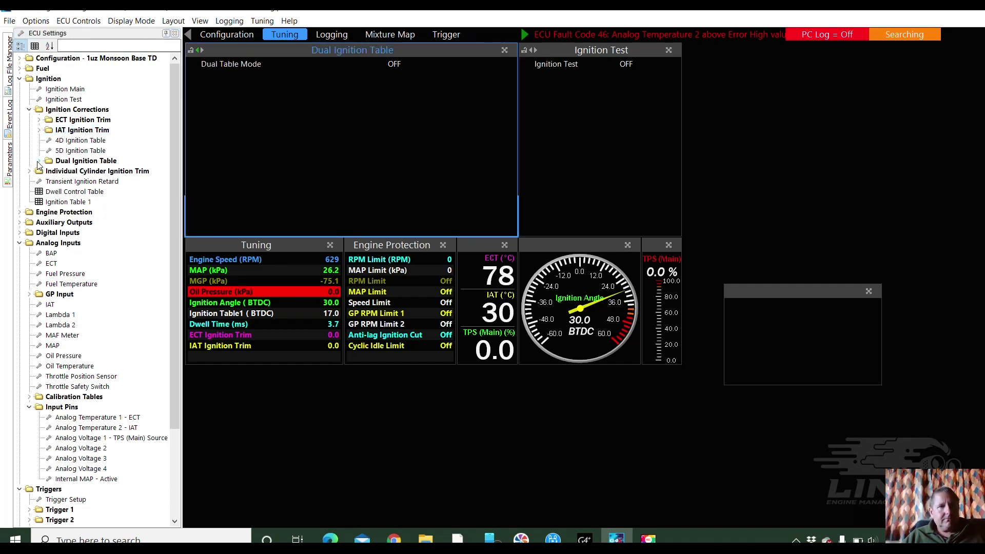
pyautogui.click(85, 160)
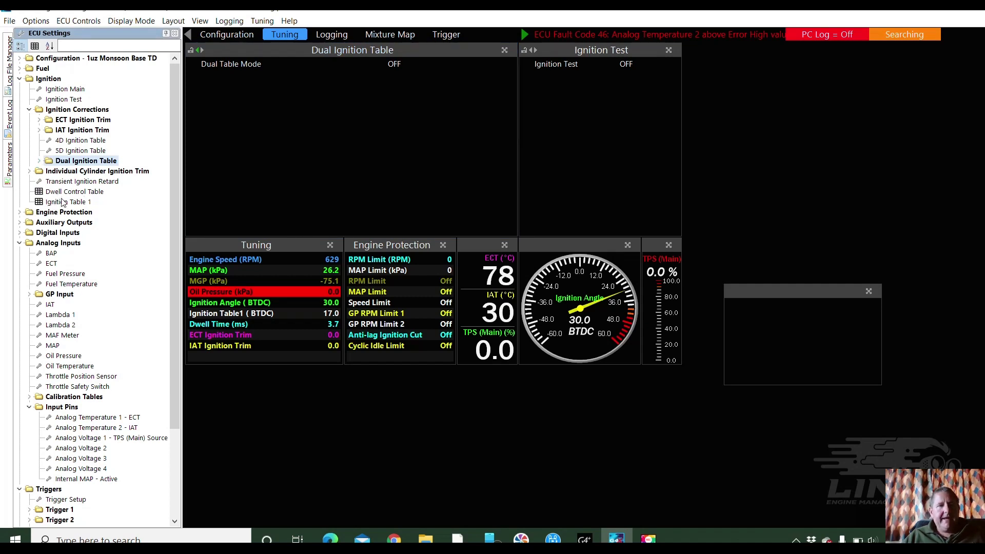
# Step: Show the Dwell Control Table of dwell by battery voltage and RPM, then Ignition Table 1
pyautogui.click(74, 192)
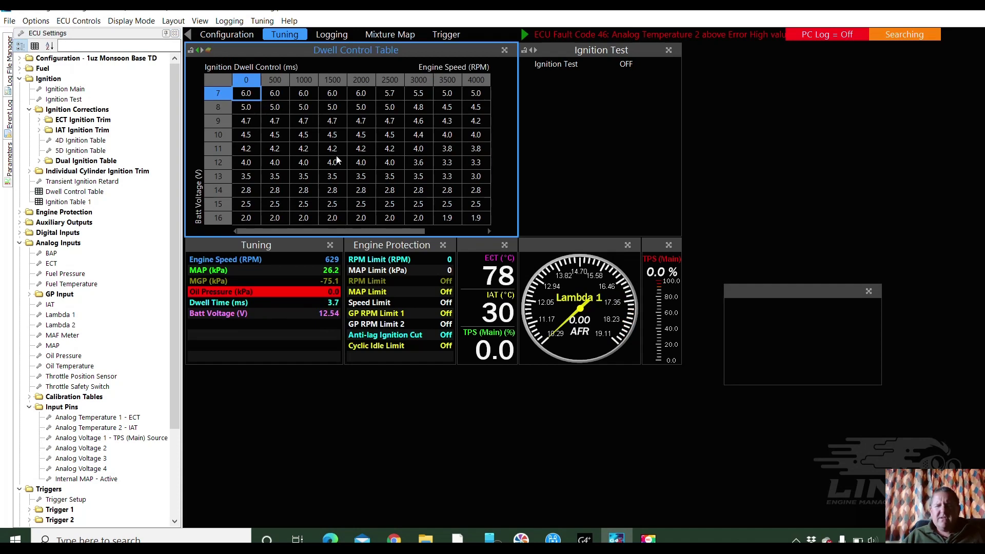
pyautogui.moveTo(105, 197)
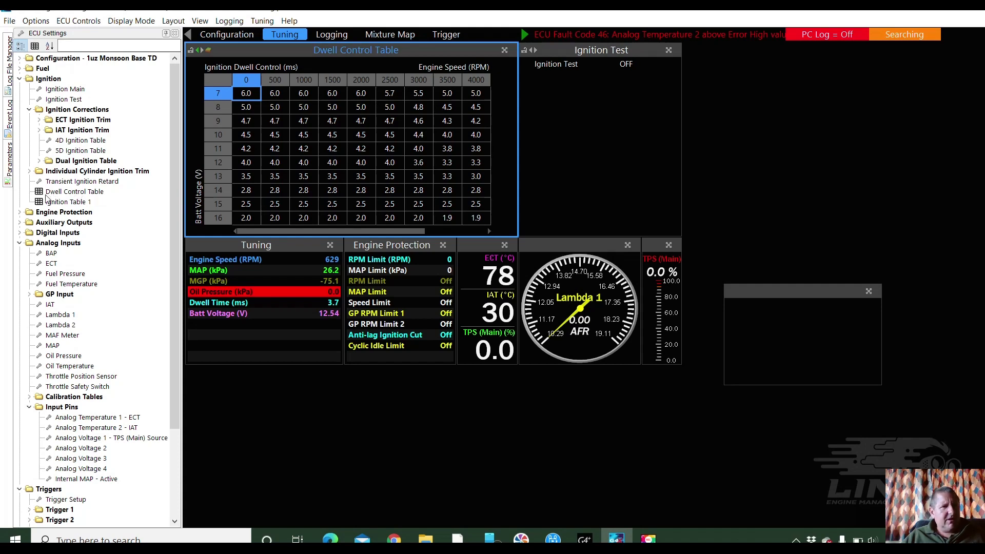
pyautogui.click(69, 202)
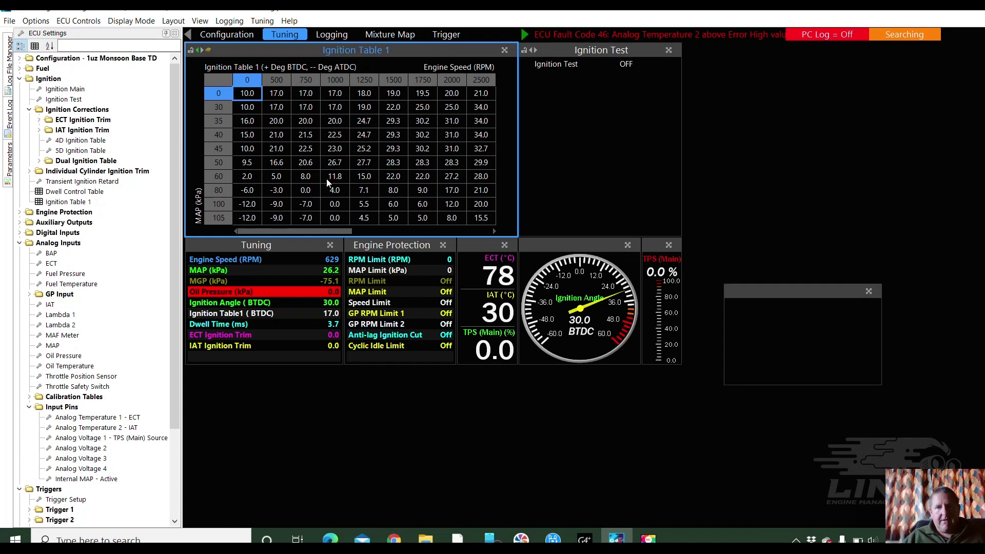
pyautogui.moveTo(361, 136)
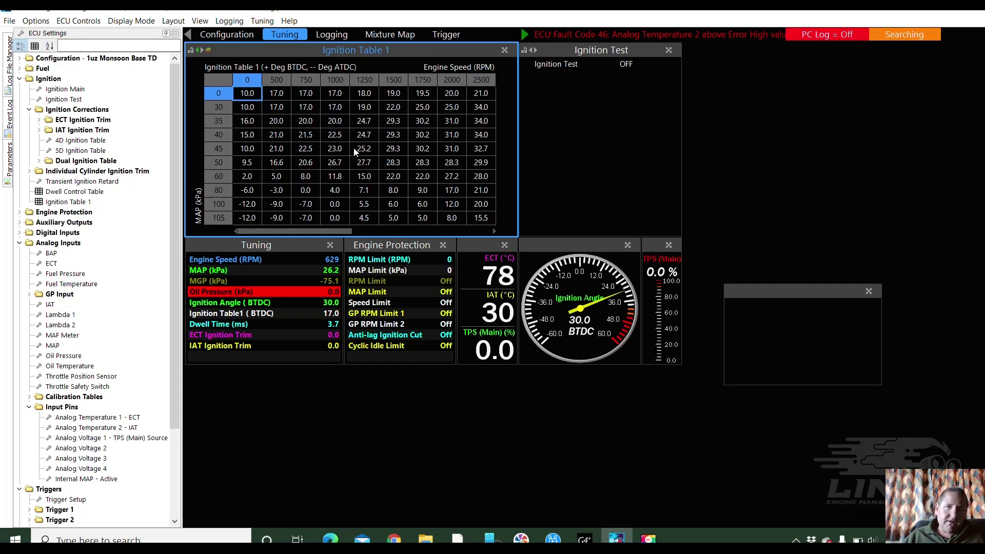
pyautogui.moveTo(535, 262)
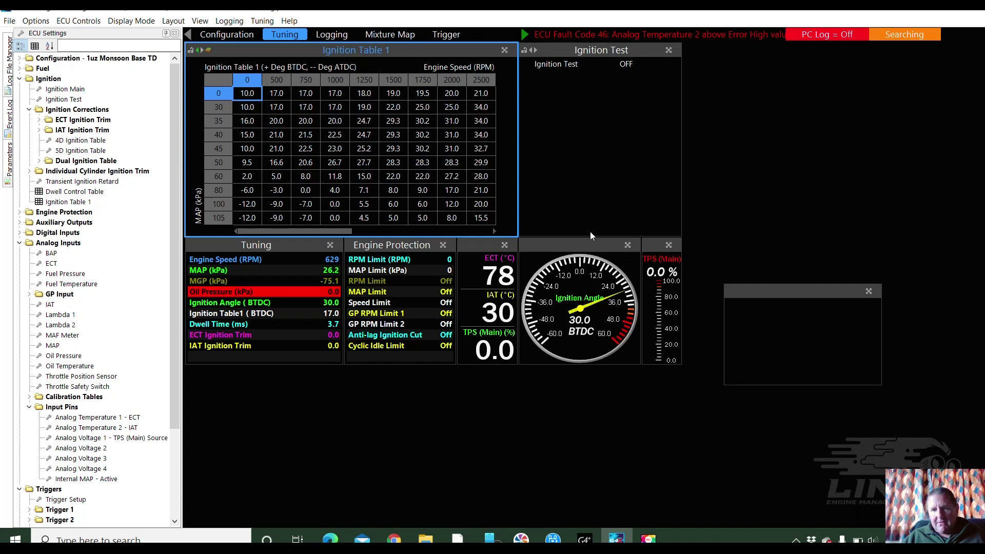
pyautogui.moveTo(615, 258)
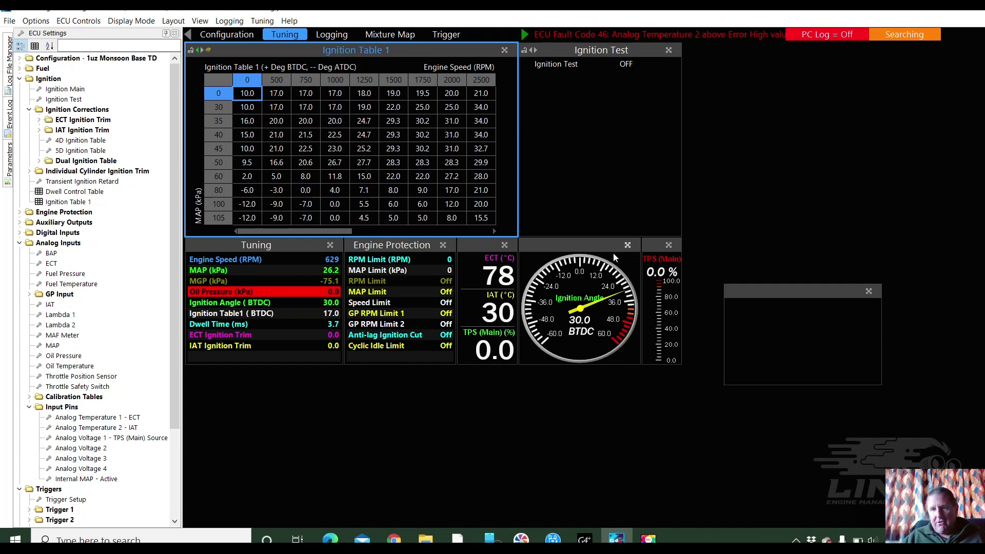
pyautogui.moveTo(601, 253)
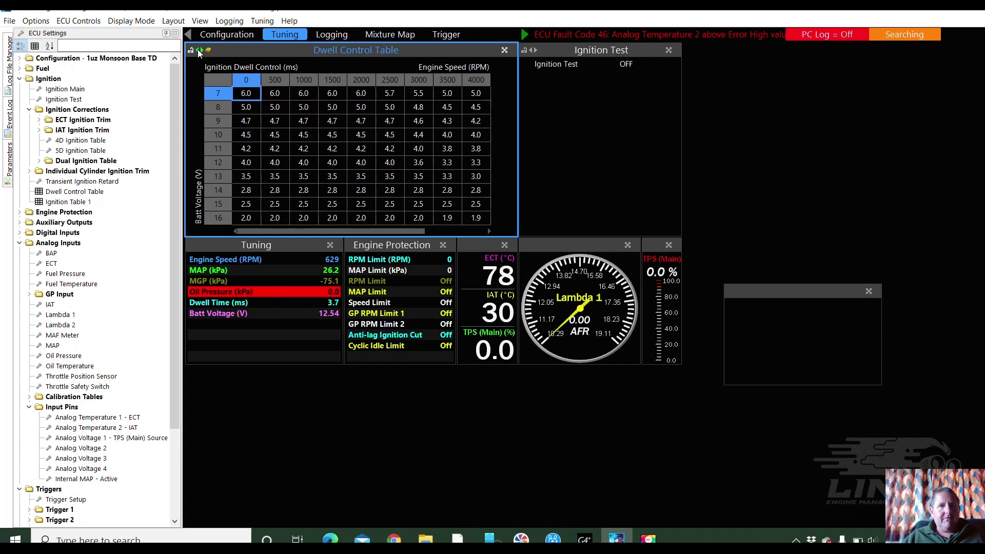
# Step: Return to Triggers Calibrate and start Set Base Timing showing offset 355 and 10 BTDC
pyautogui.click(198, 50)
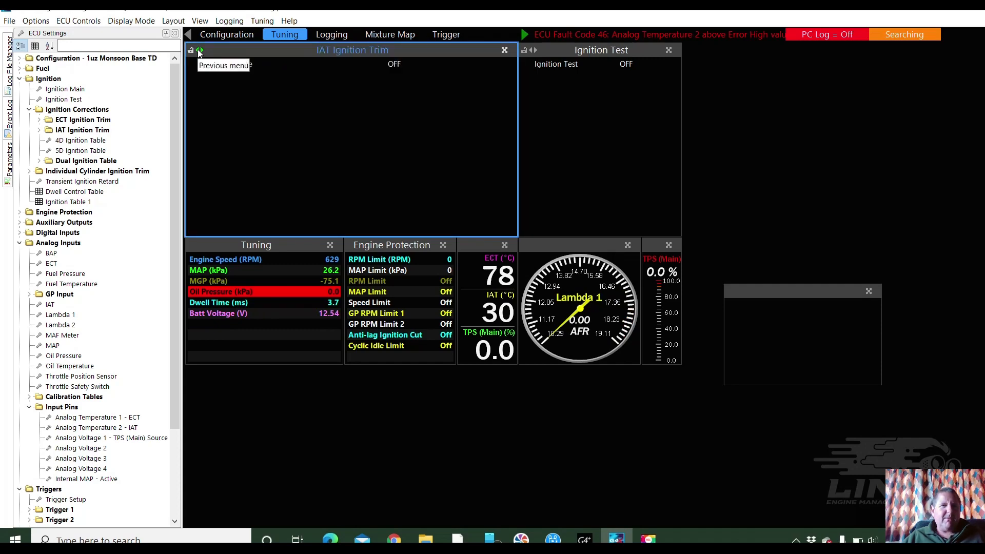
pyautogui.click(206, 49)
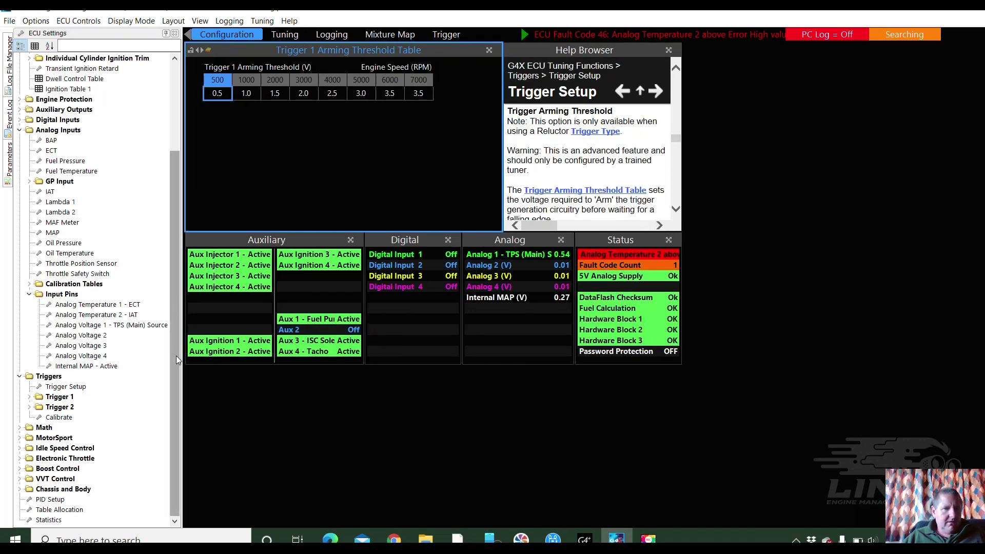
pyautogui.click(58, 417)
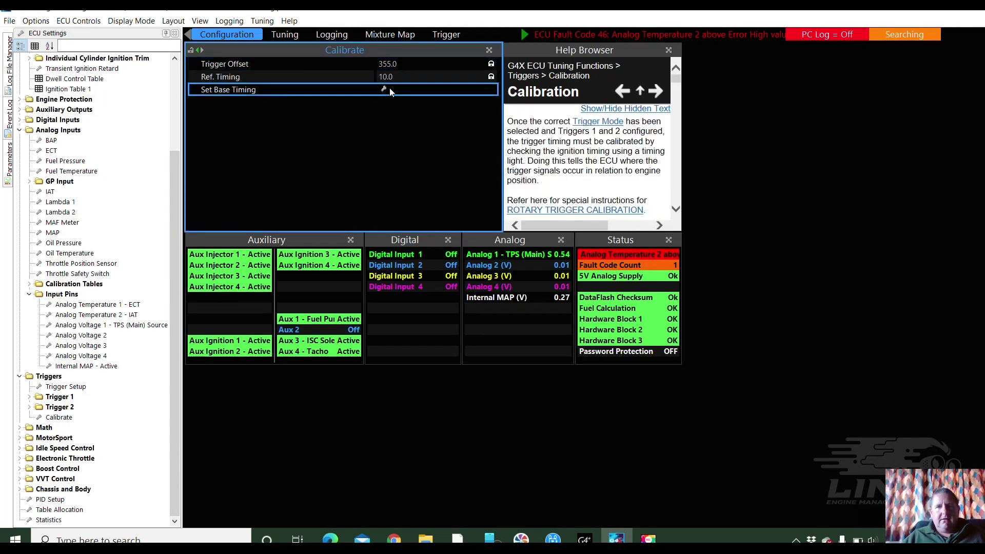
pyautogui.click(383, 90)
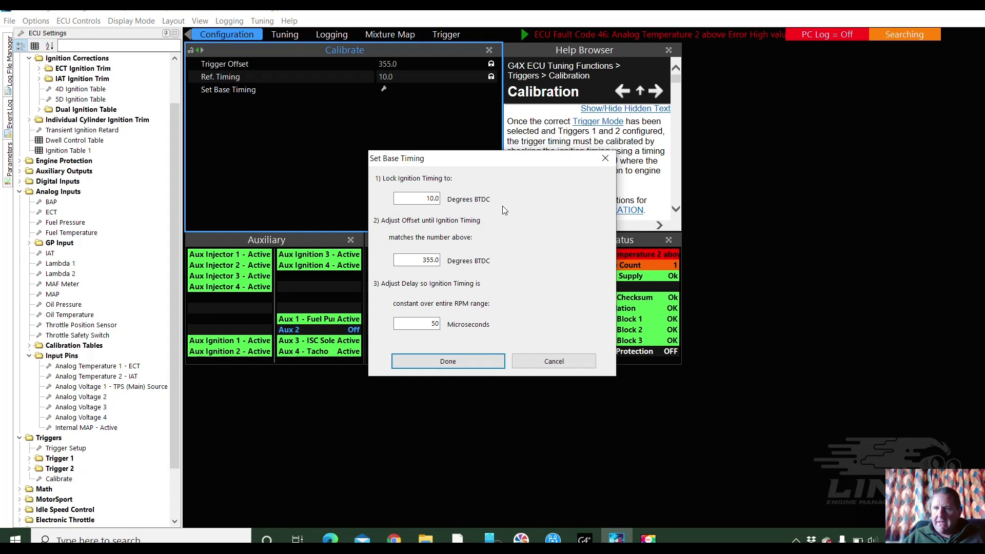
pyautogui.moveTo(440, 186)
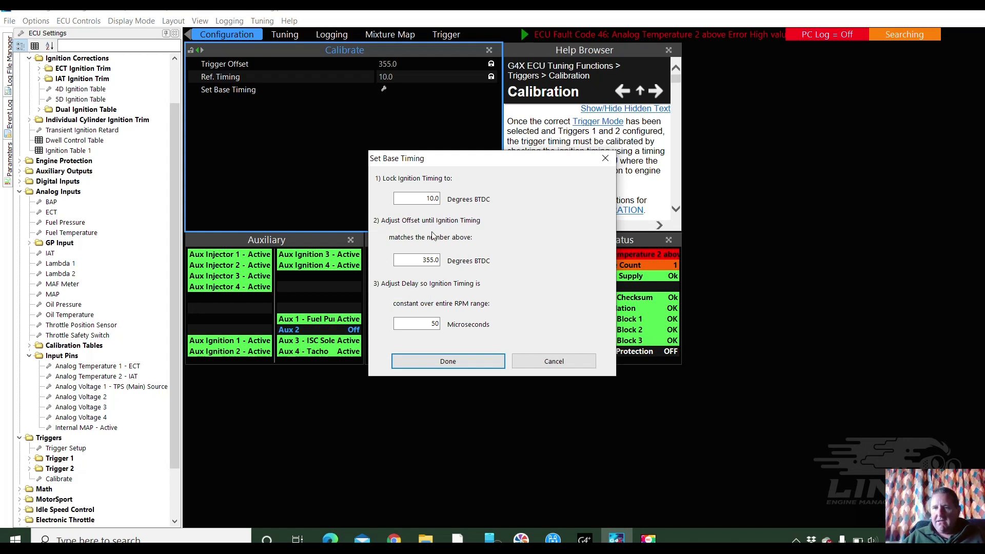
pyautogui.moveTo(435, 236)
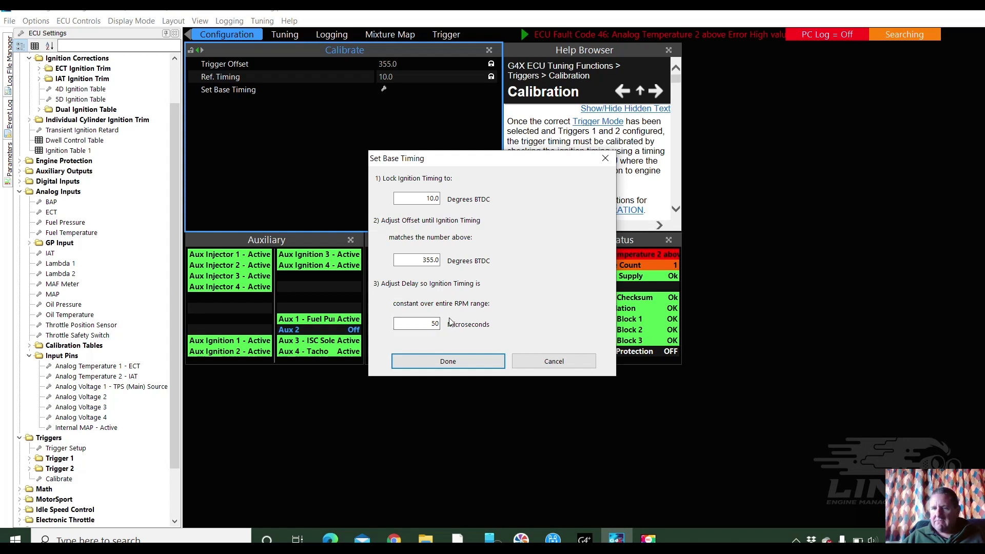
pyautogui.moveTo(446, 184)
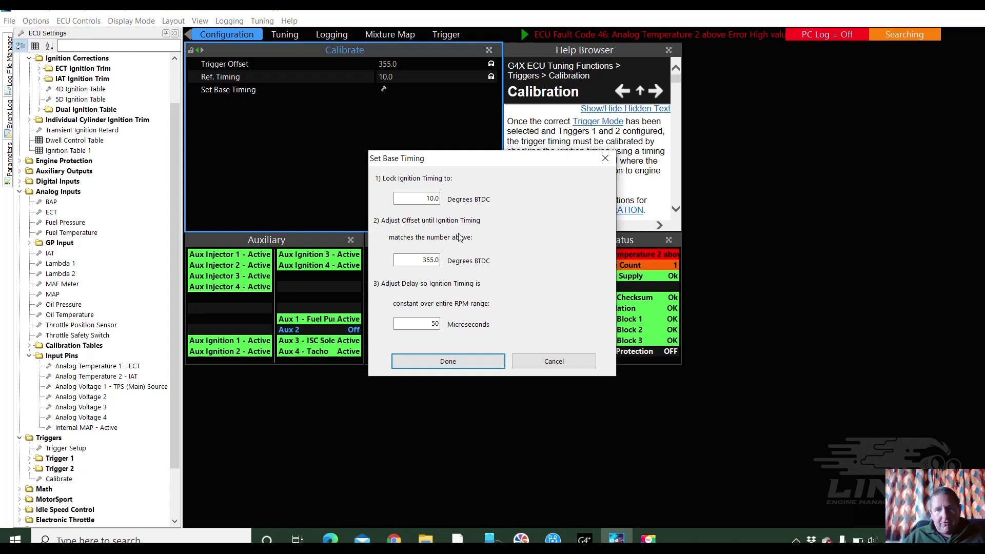
pyautogui.moveTo(467, 255)
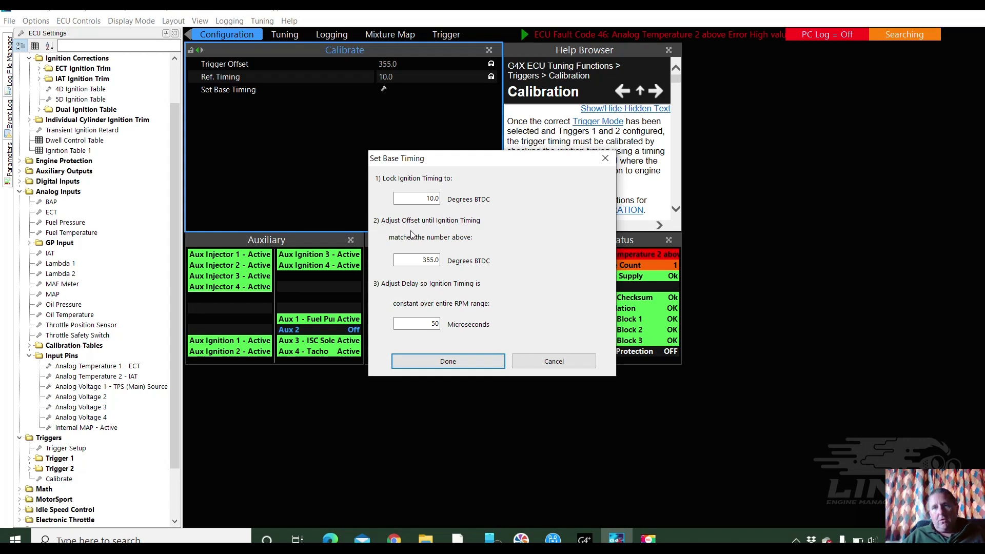
pyautogui.moveTo(424, 382)
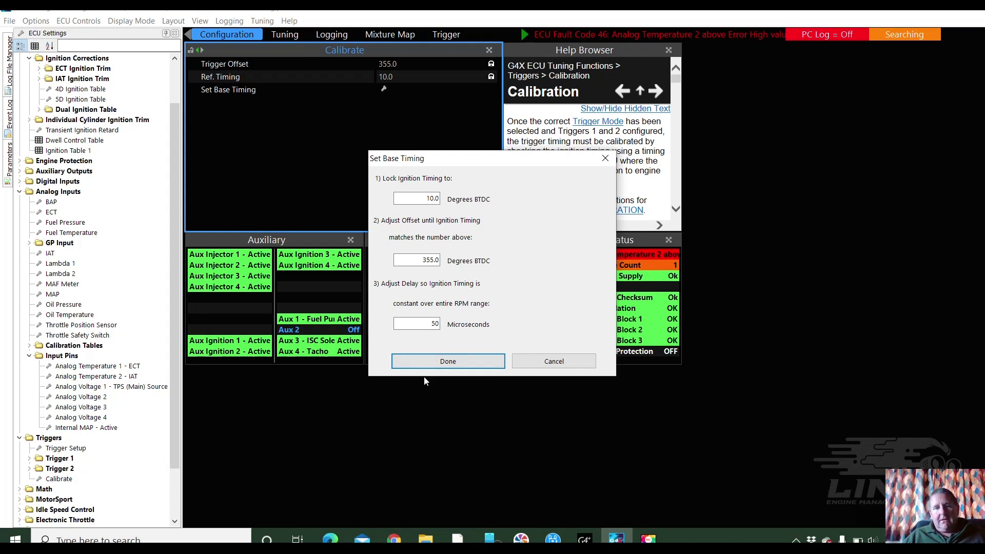
# Step: Close the Set Base Timing dialog, leaving Trigger Offset 355 and Ref. Timing 10
pyautogui.click(448, 360)
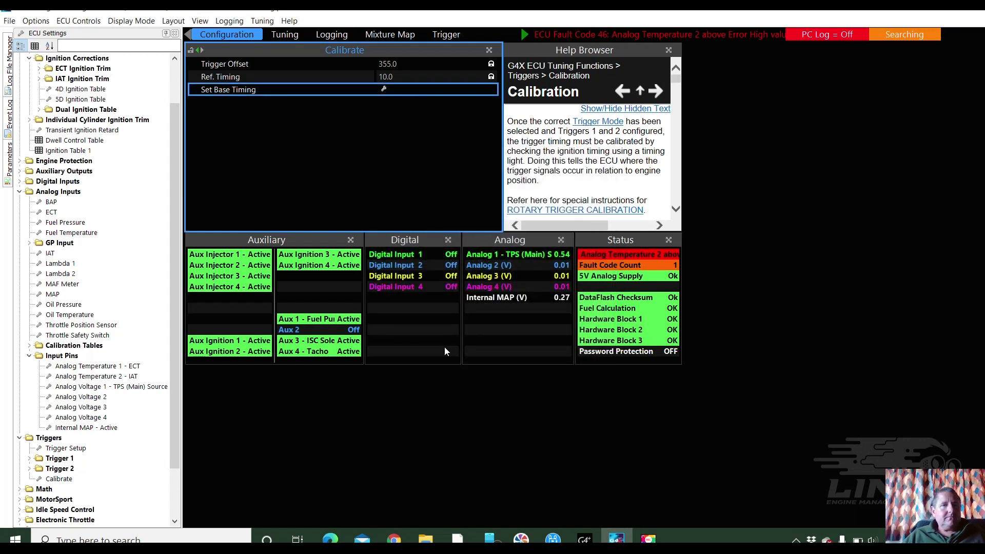
# Step: Return to the Tuning page showing Ignition Table 1 at 30 BTDC
pyautogui.scroll(-3)
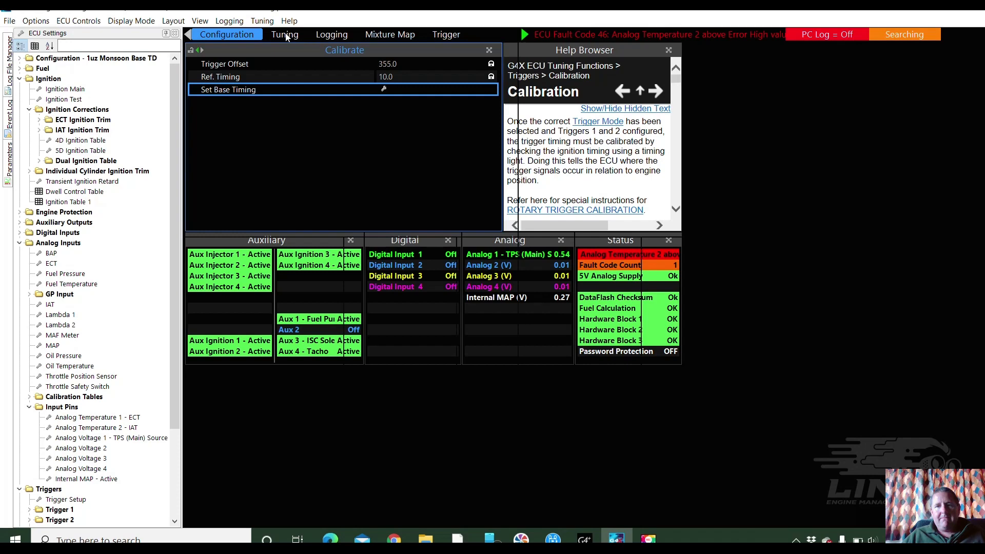
pyautogui.click(284, 35)
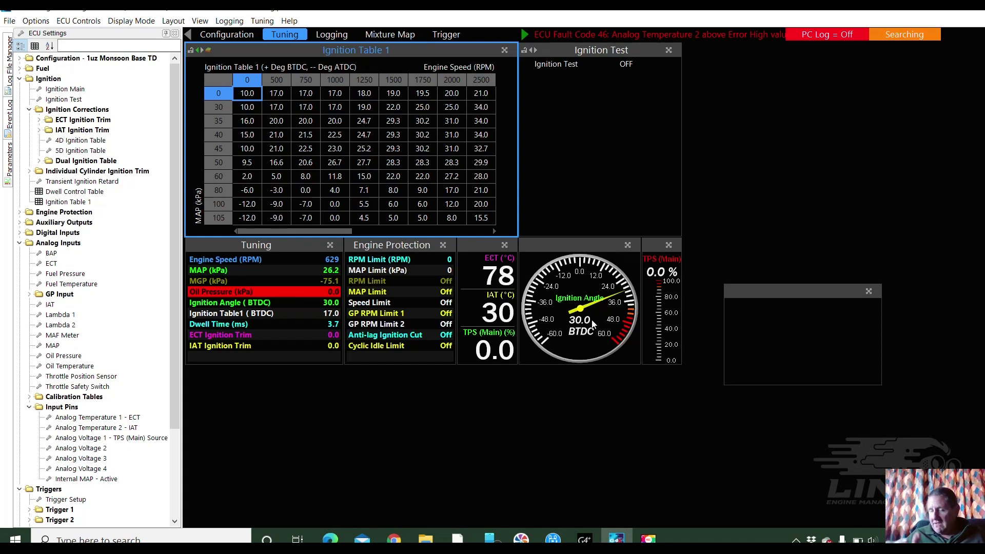
pyautogui.moveTo(252, 124)
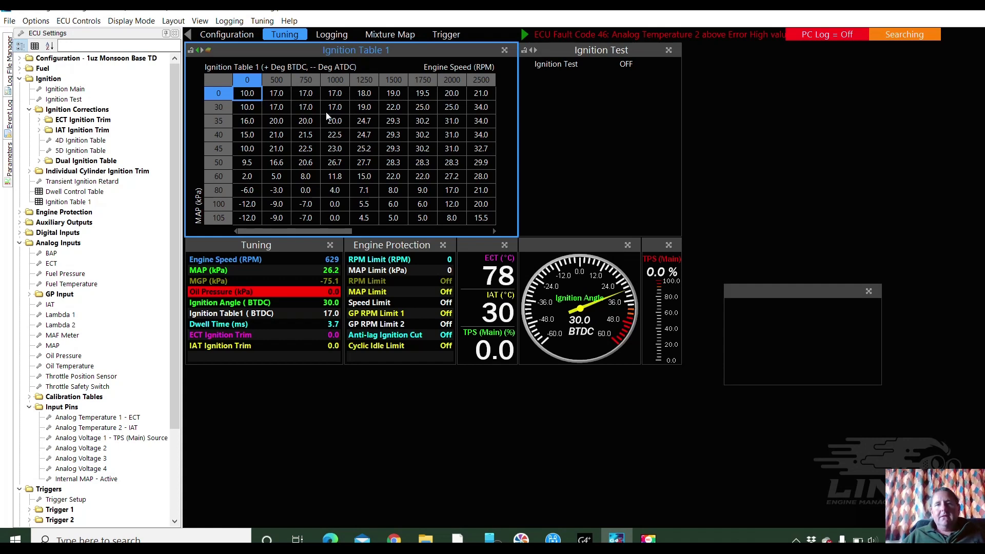
pyautogui.moveTo(502, 186)
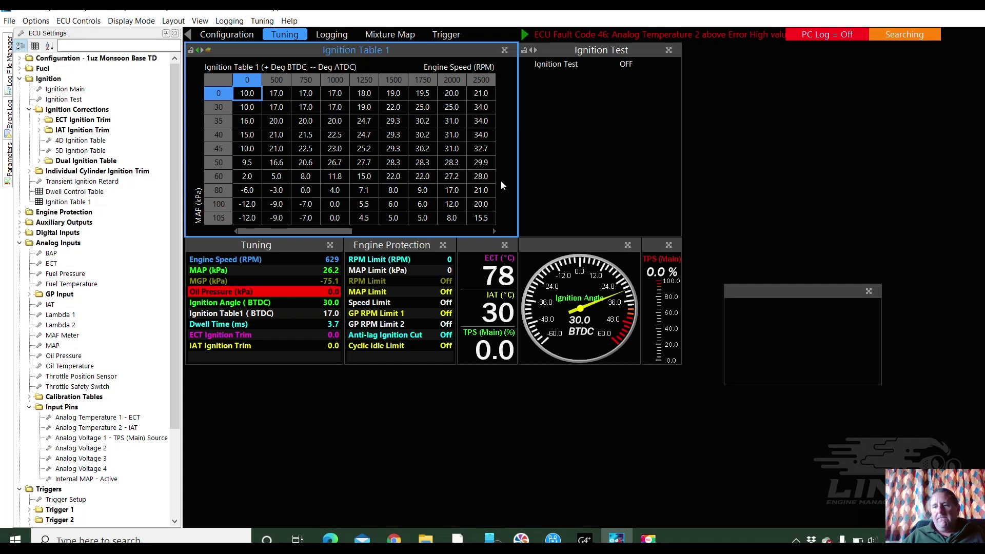